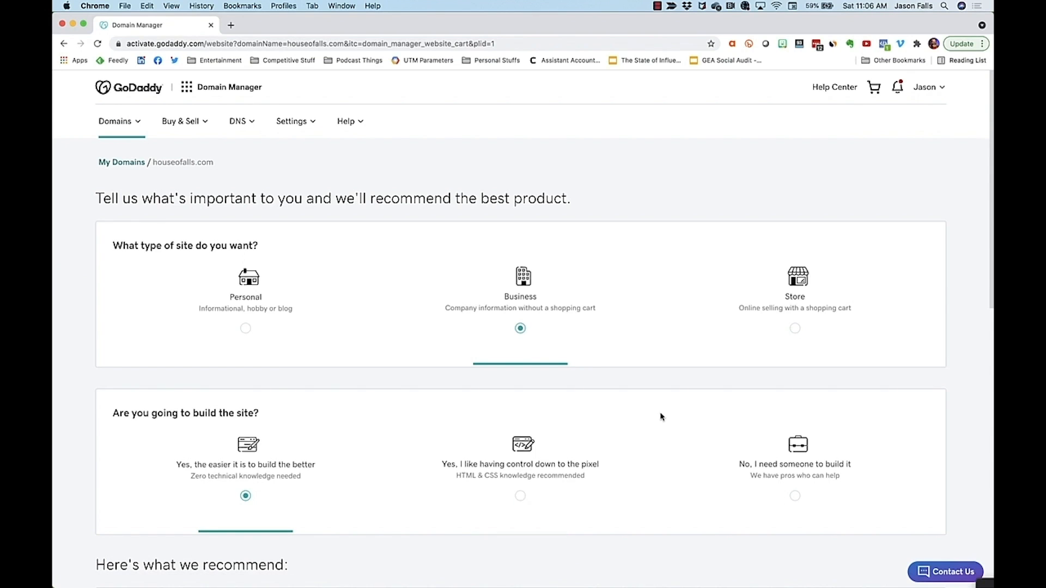
Step: Start the free Websites + Marketing builder and choose the Home and Home Decor category
{"action": "scroll", "scroll_direction": "down", "scroll_amount": 3}
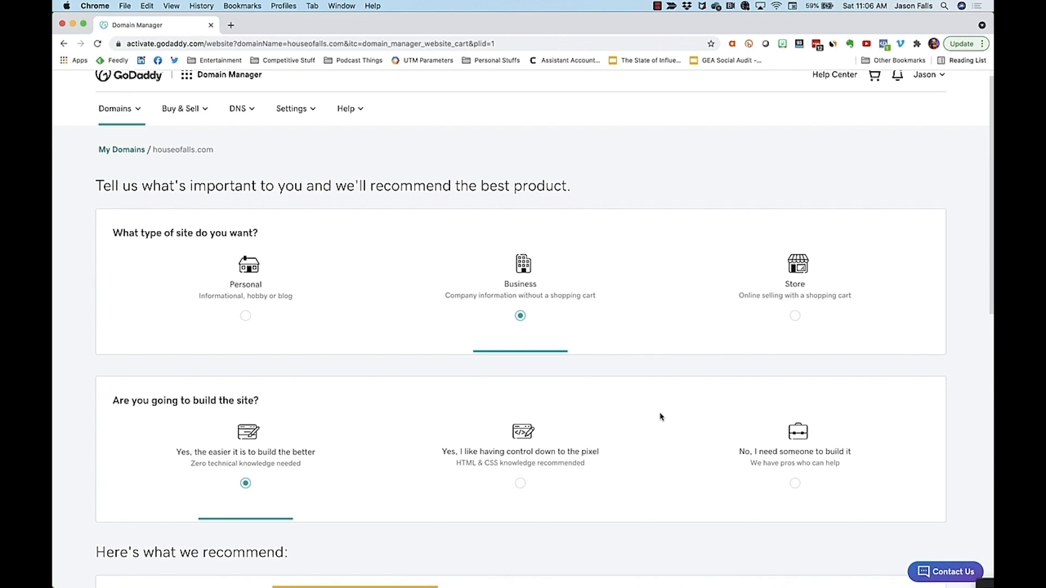
{"action": "mouse_move", "coordinate": [601, 318]}
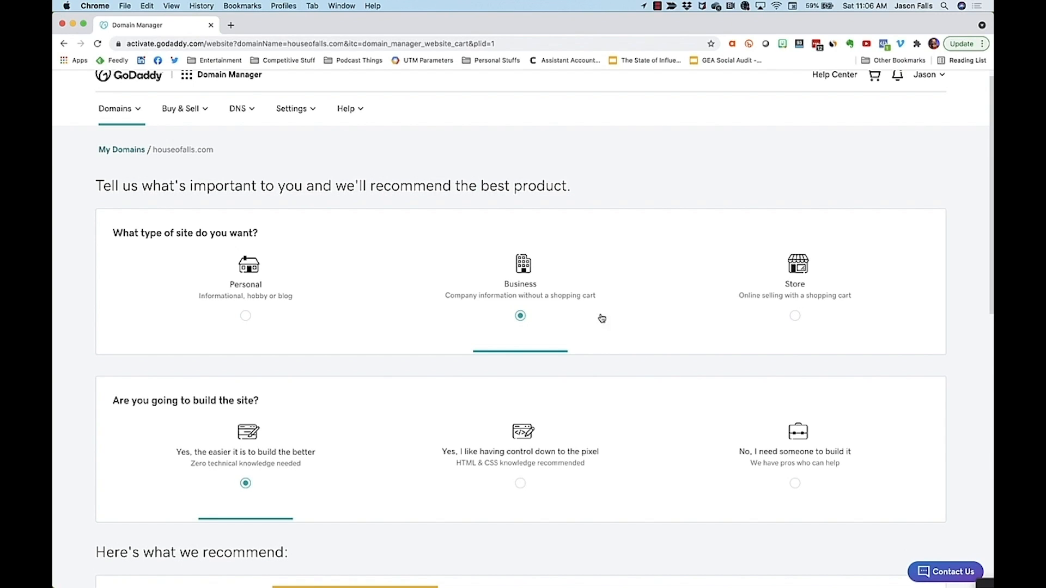
{"action": "mouse_move", "coordinate": [525, 273]}
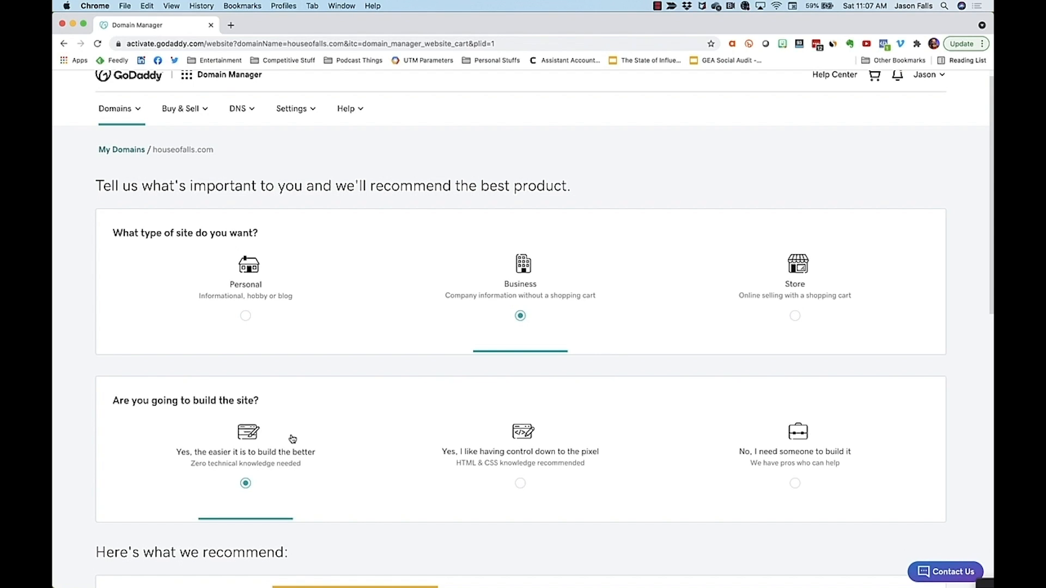
{"action": "scroll", "scroll_direction": "down", "scroll_amount": 3}
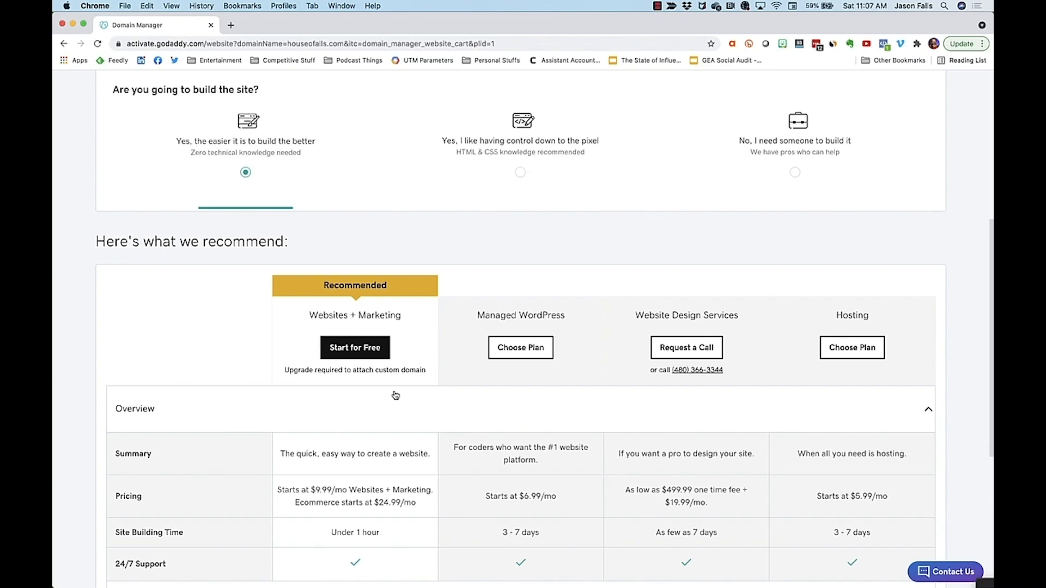
{"action": "mouse_move", "coordinate": [403, 390]}
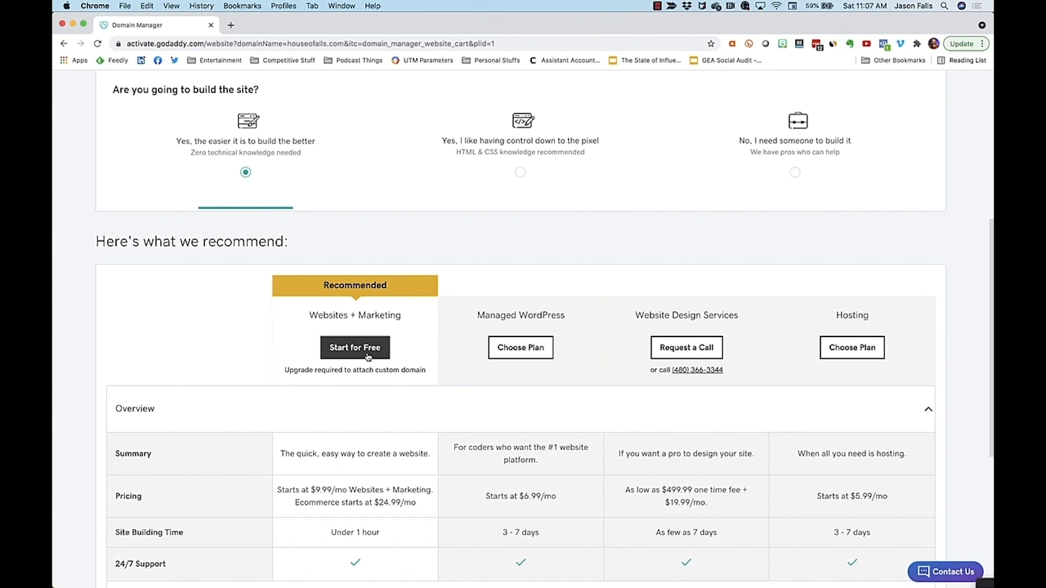
{"action": "left_click", "coordinate": [354, 347]}
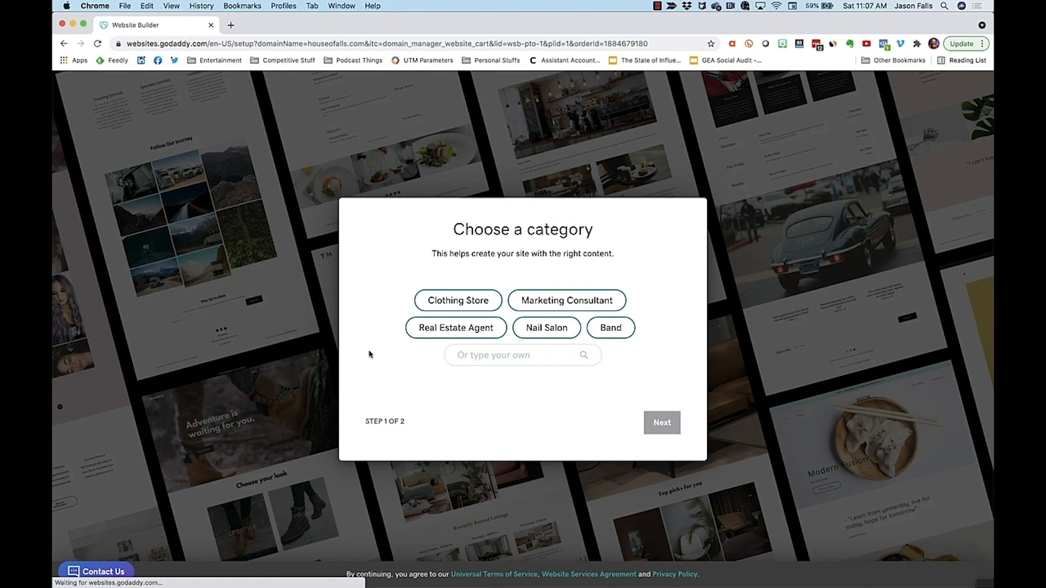
{"action": "left_click", "coordinate": [521, 355]}
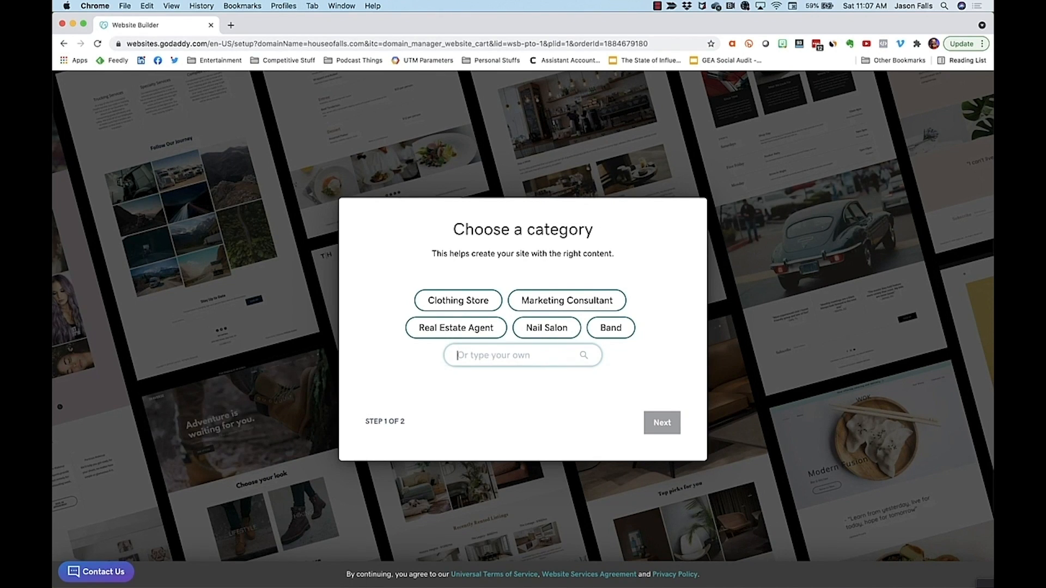
{"action": "type", "text": "home"}
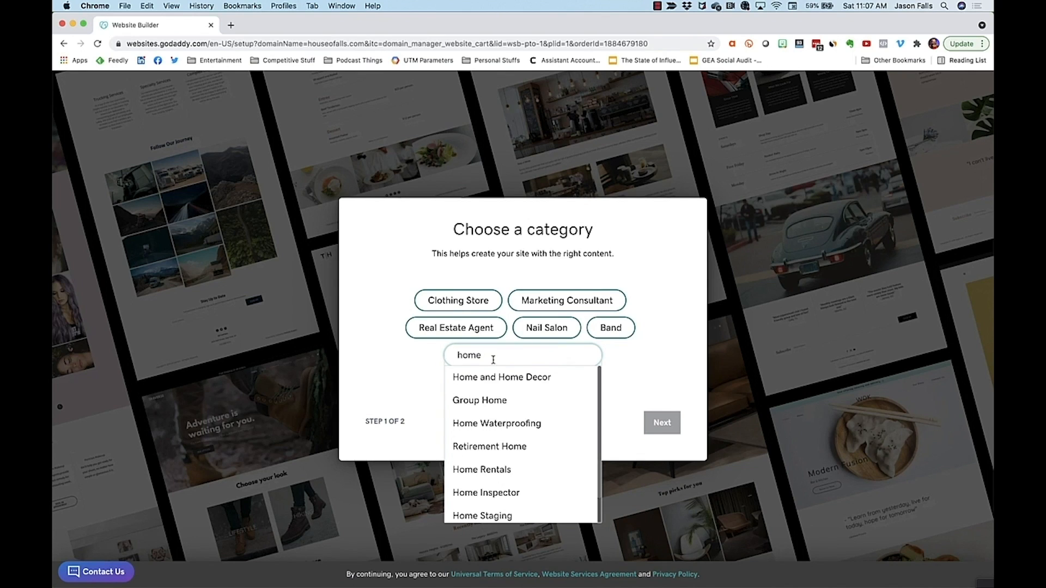
{"action": "left_click", "coordinate": [501, 377]}
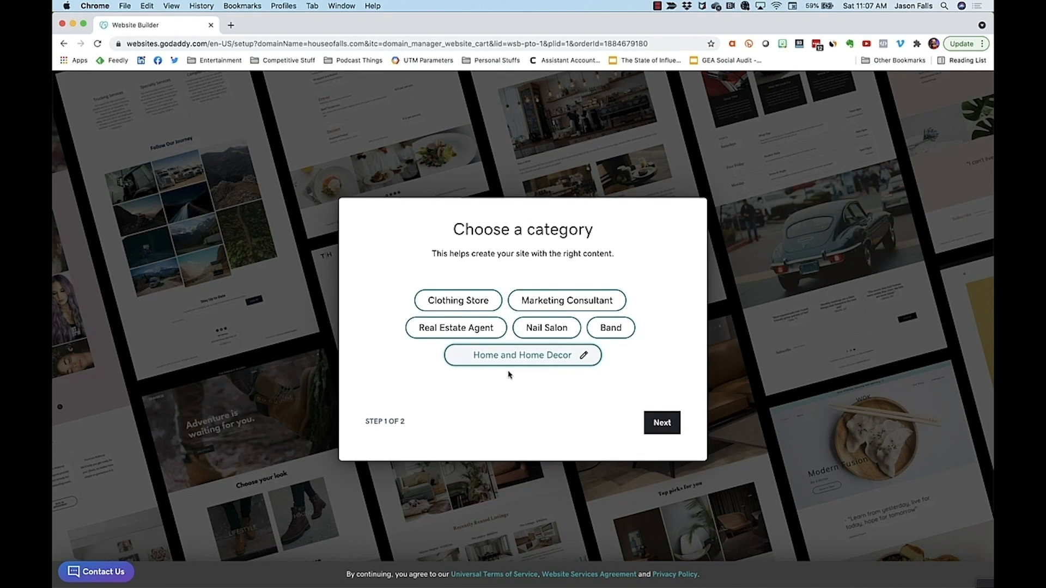
{"action": "mouse_move", "coordinate": [661, 423]}
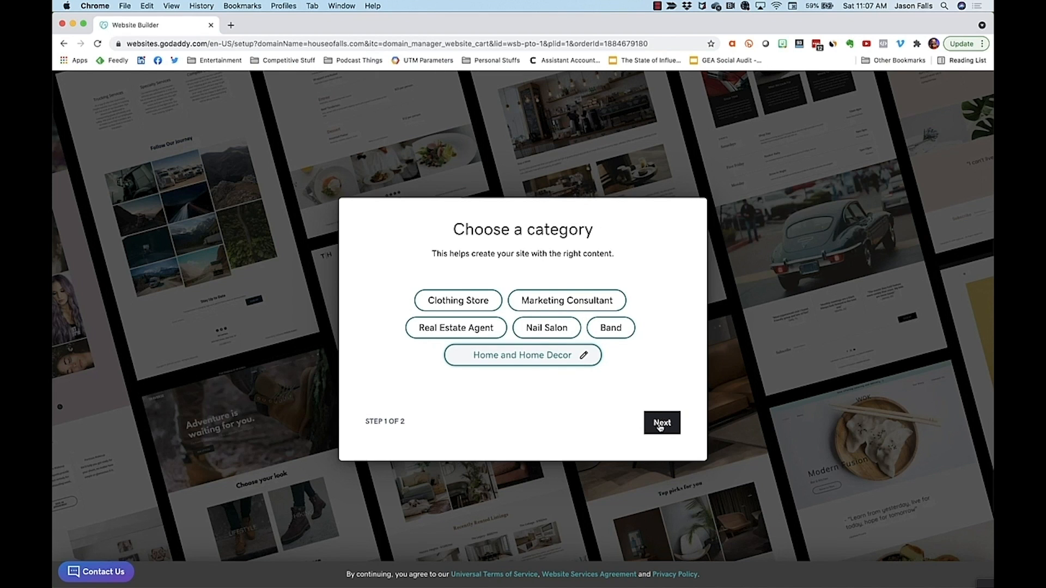
Step: Name the site 'Jason's Wood Furniture & Interior Design' and create it
{"action": "left_click", "coordinate": [661, 422]}
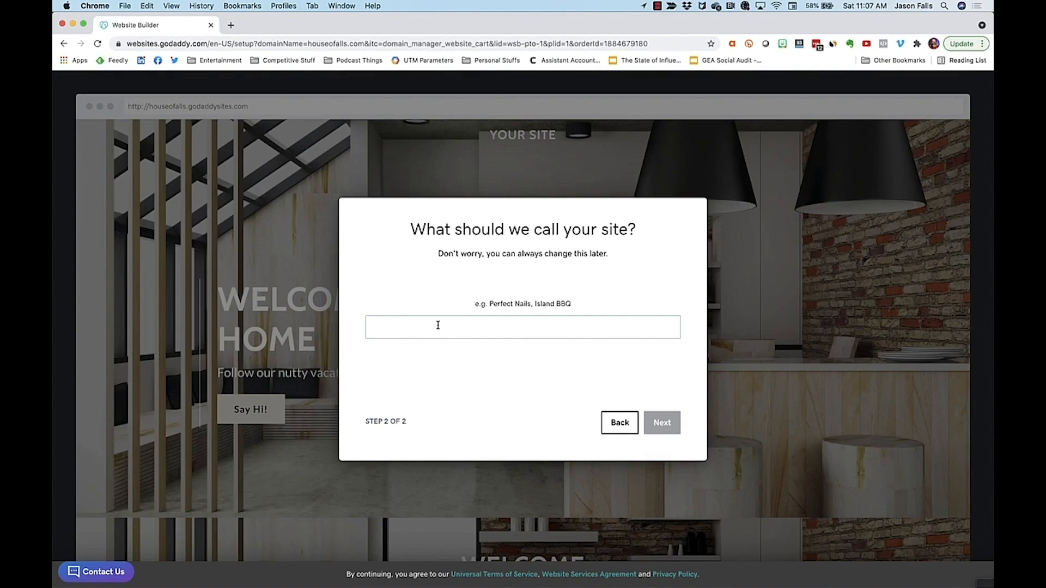
{"action": "type", "text": "Jason's Wood Furniture"}
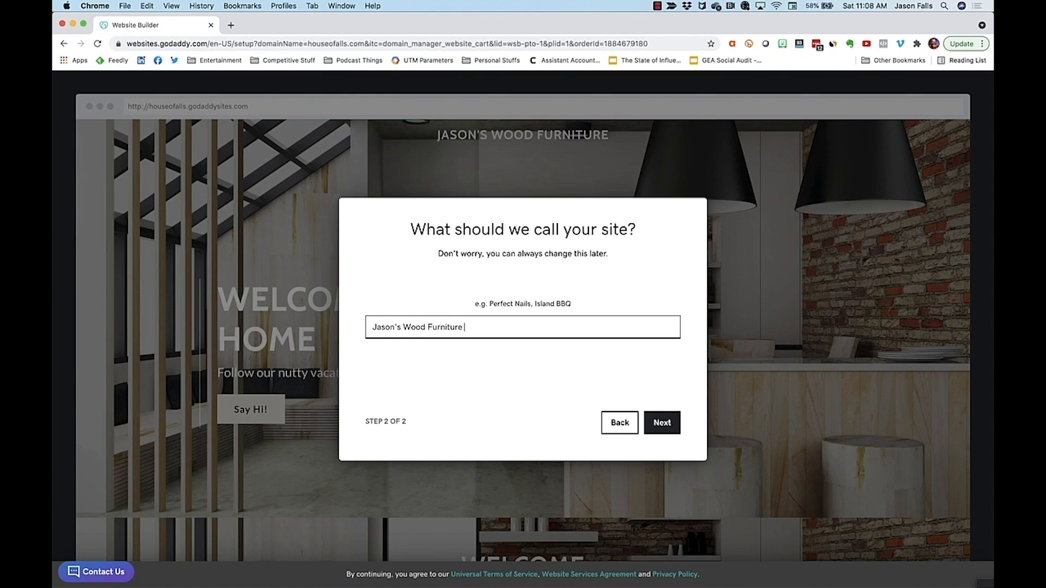
{"action": "type", "text": "& Interior Design"}
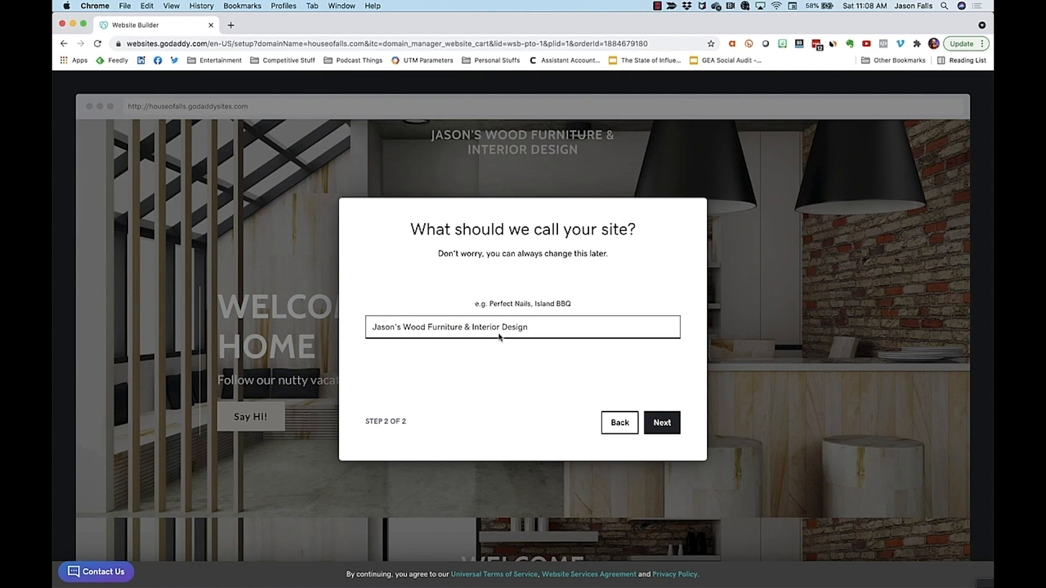
{"action": "left_click", "coordinate": [662, 422]}
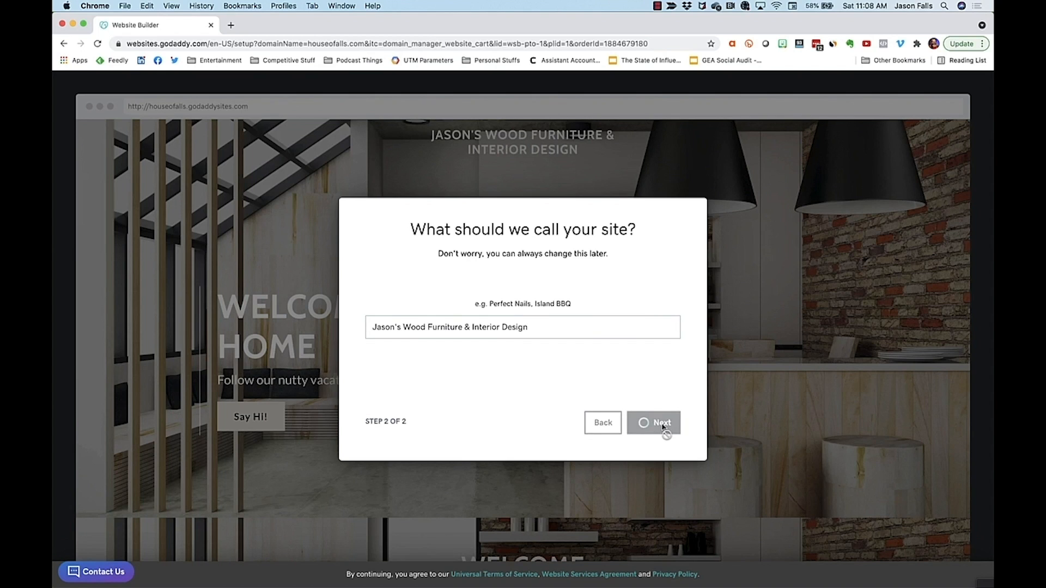
Step: Browse alternative theme looks and switch the site from Spaces to Modern
{"action": "left_click", "coordinate": [661, 423]}
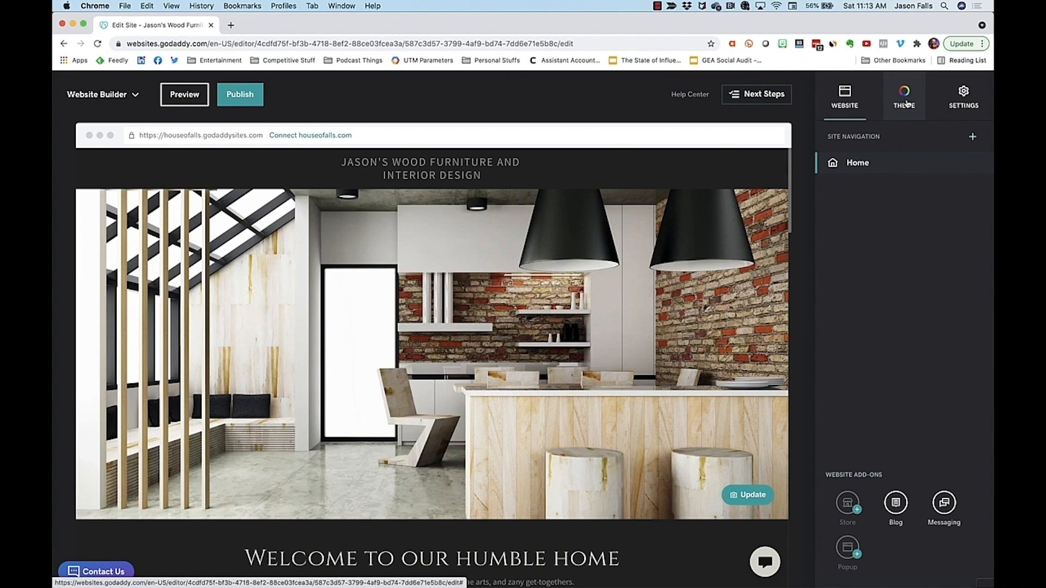
{"action": "left_click", "coordinate": [903, 97]}
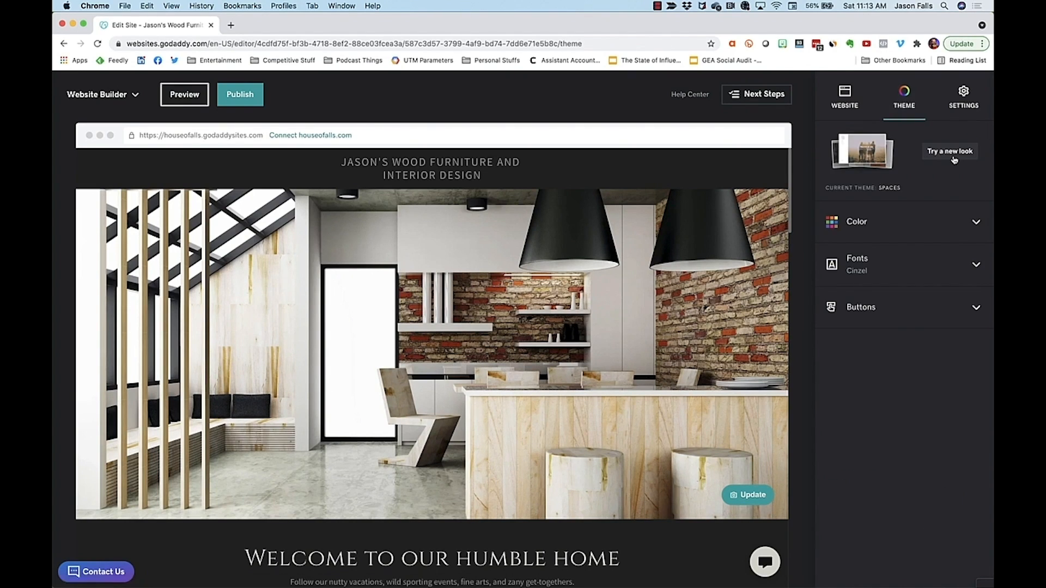
{"action": "left_click", "coordinate": [948, 151]}
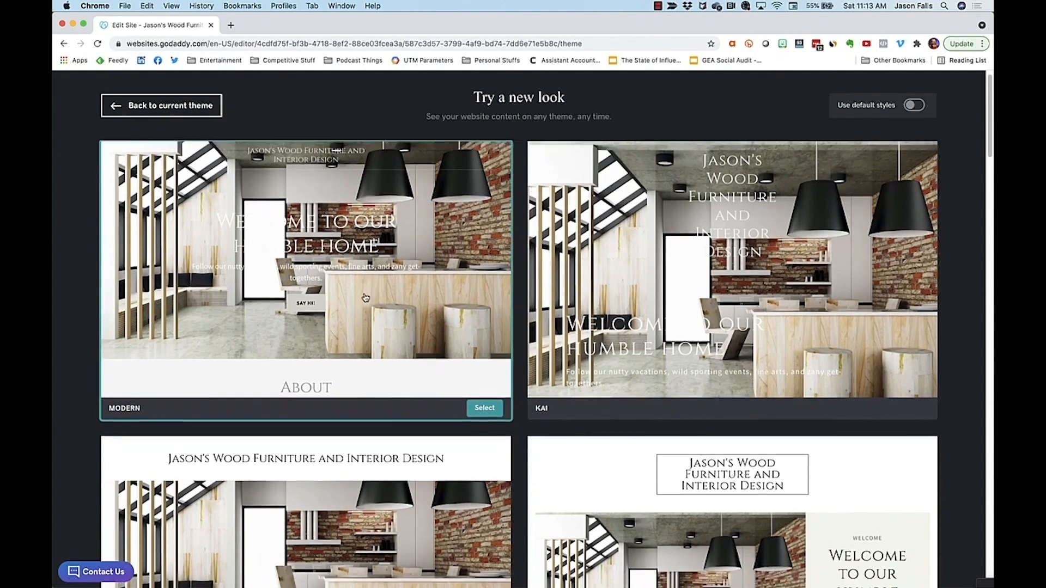
{"action": "scroll", "scroll_direction": "down", "scroll_amount": 3}
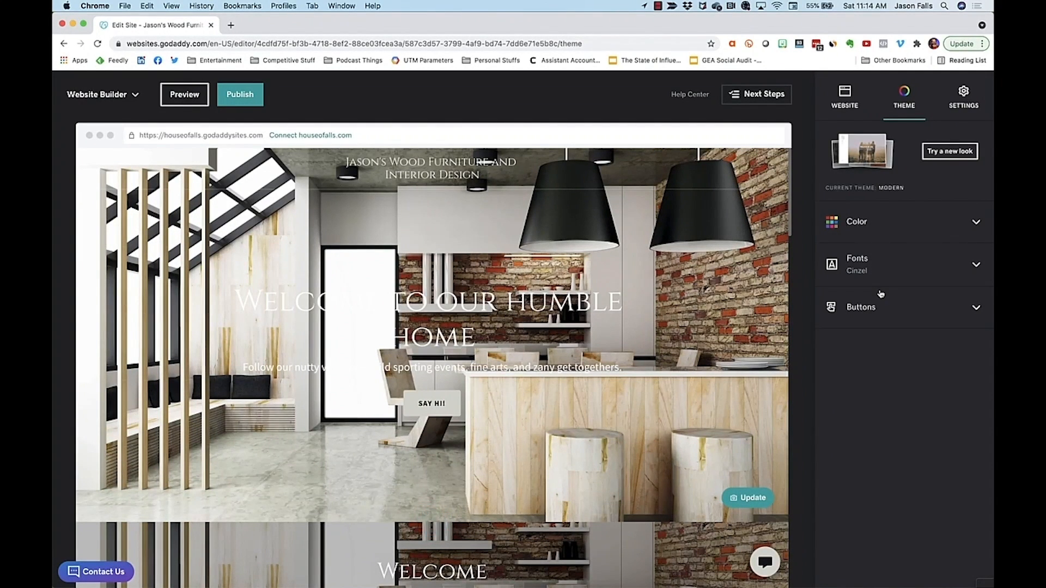
{"action": "mouse_move", "coordinate": [943, 235]}
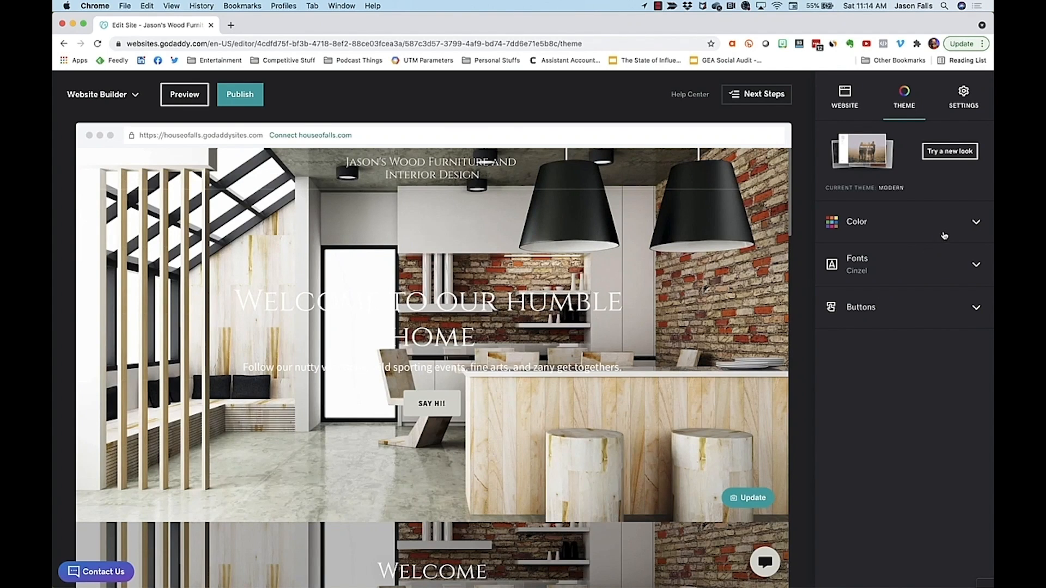
Step: Pick the brown matching theme colour and set the colour mode to light
{"action": "left_click", "coordinate": [856, 222]}
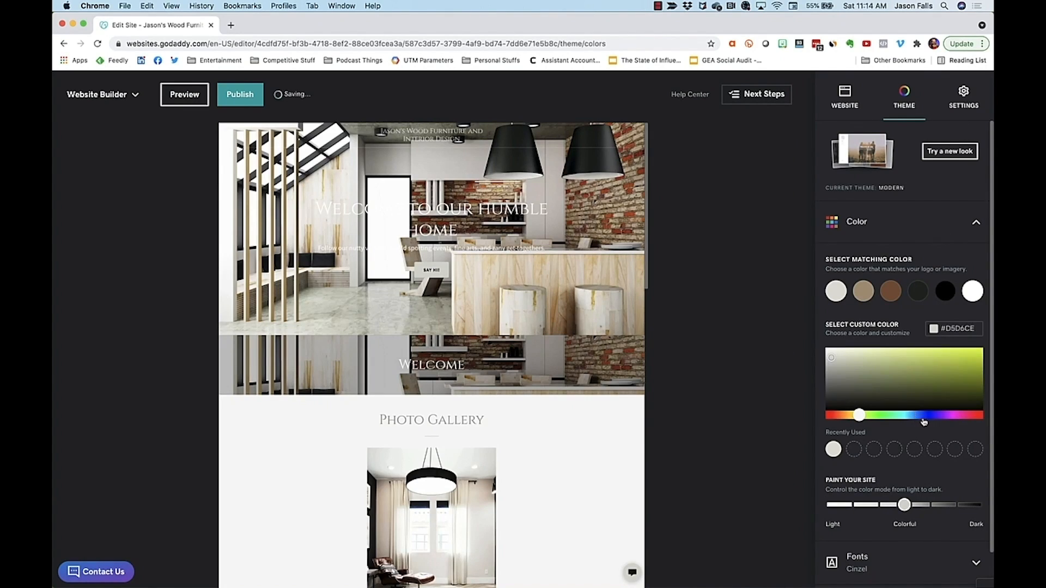
{"action": "left_click_drag", "start_coordinate": [860, 415], "coordinate": [923, 415]}
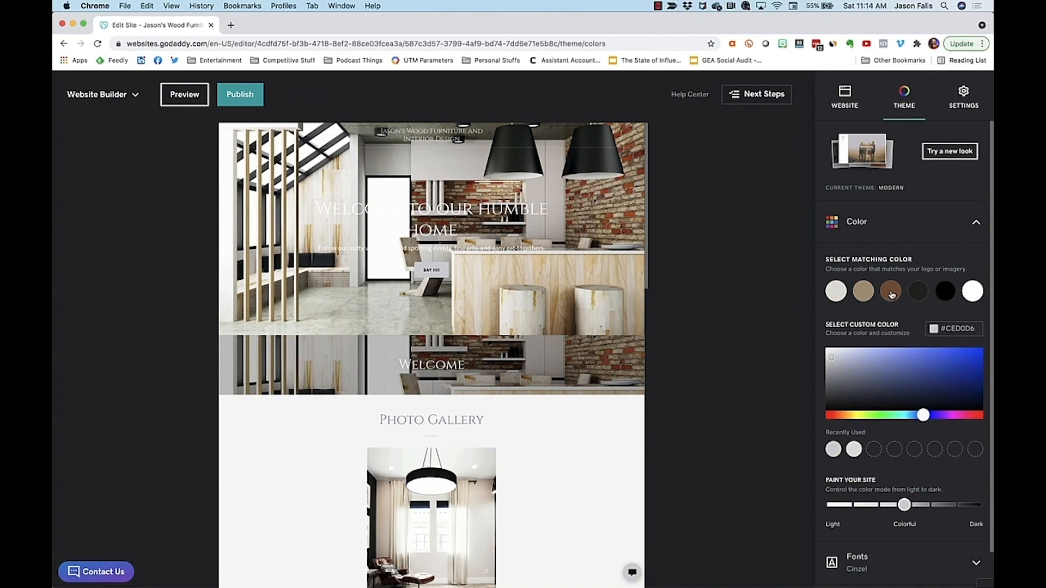
{"action": "left_click", "coordinate": [890, 292]}
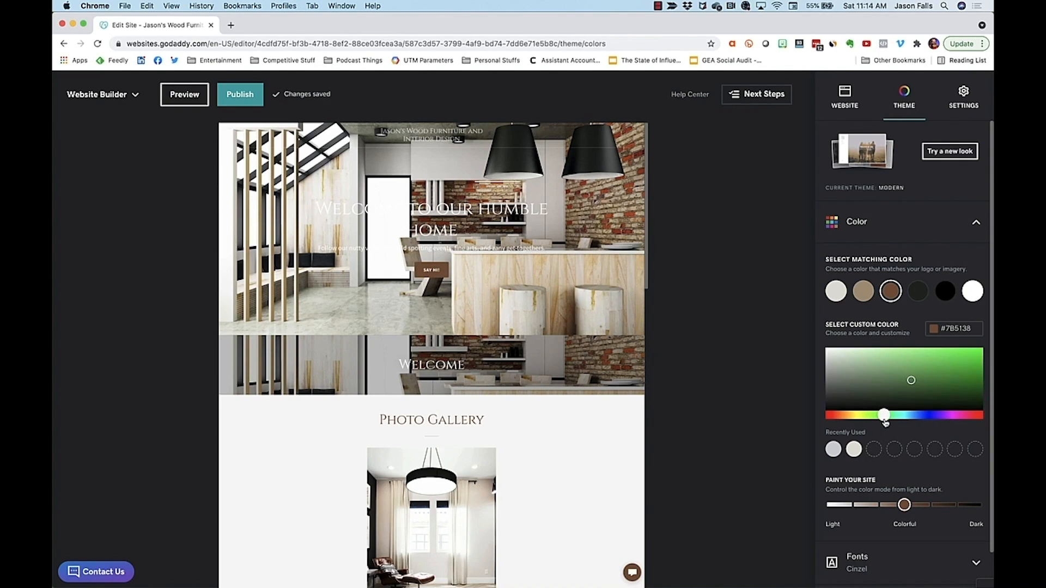
{"action": "left_click_drag", "start_coordinate": [884, 415], "coordinate": [888, 415]}
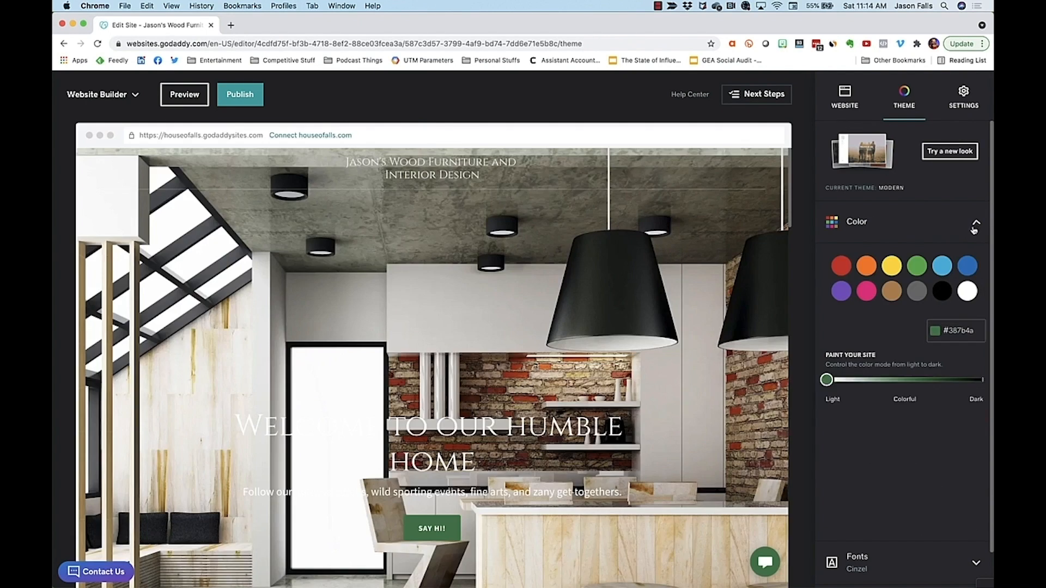
Step: Change the font pairing to Archivo Black with Montserrat and make primary buttons rounded pill style
{"action": "left_click", "coordinate": [974, 221]}
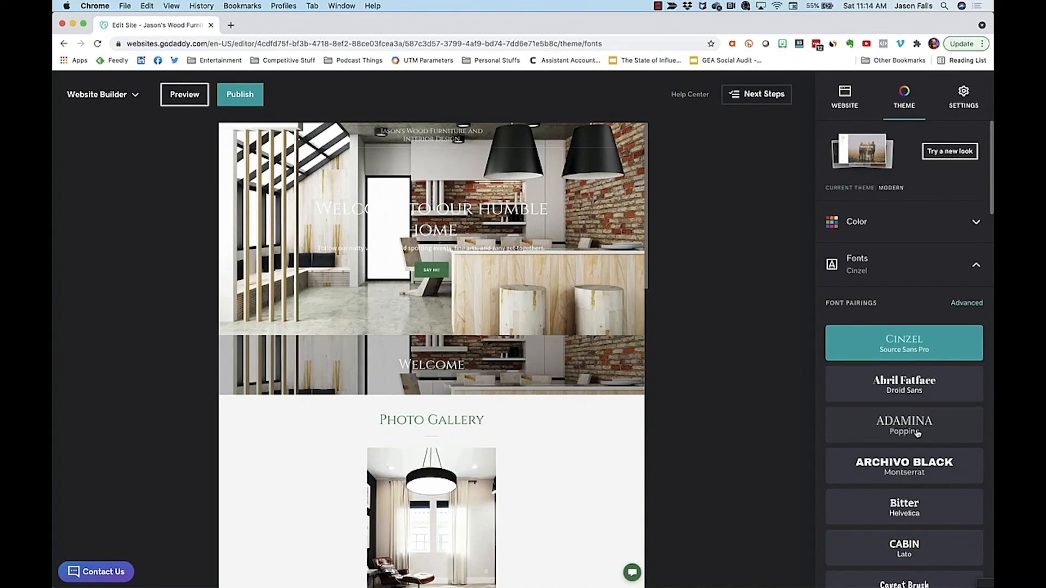
{"action": "left_click", "coordinate": [903, 425]}
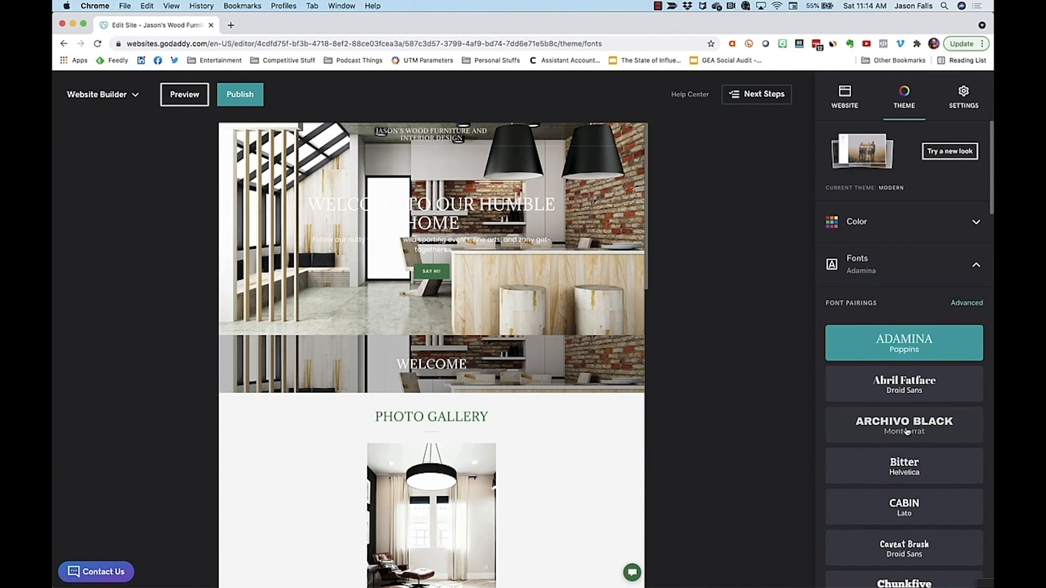
{"action": "left_click", "coordinate": [903, 426]}
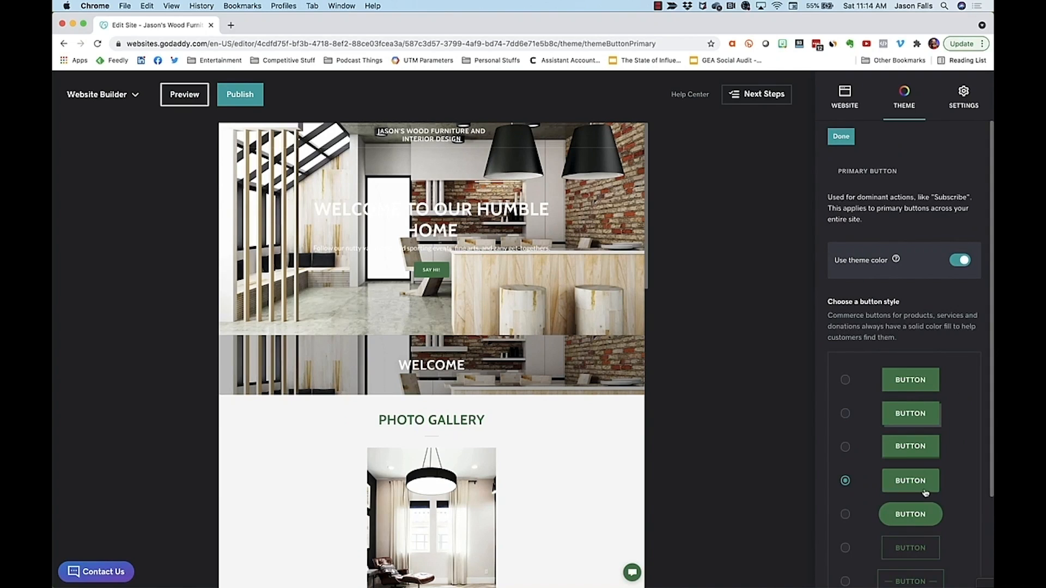
{"action": "left_click", "coordinate": [845, 513]}
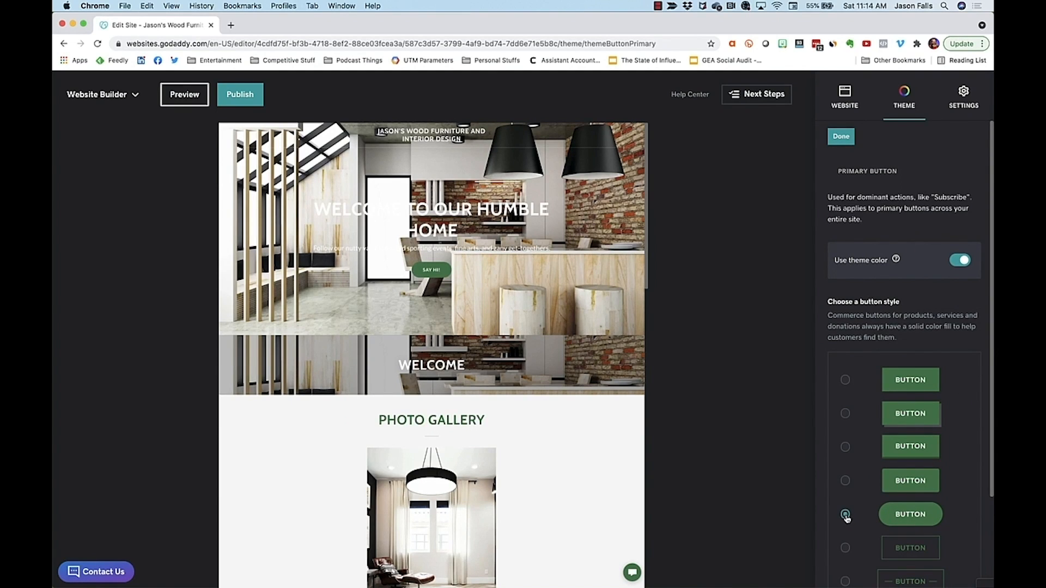
{"action": "left_click", "coordinate": [839, 136]}
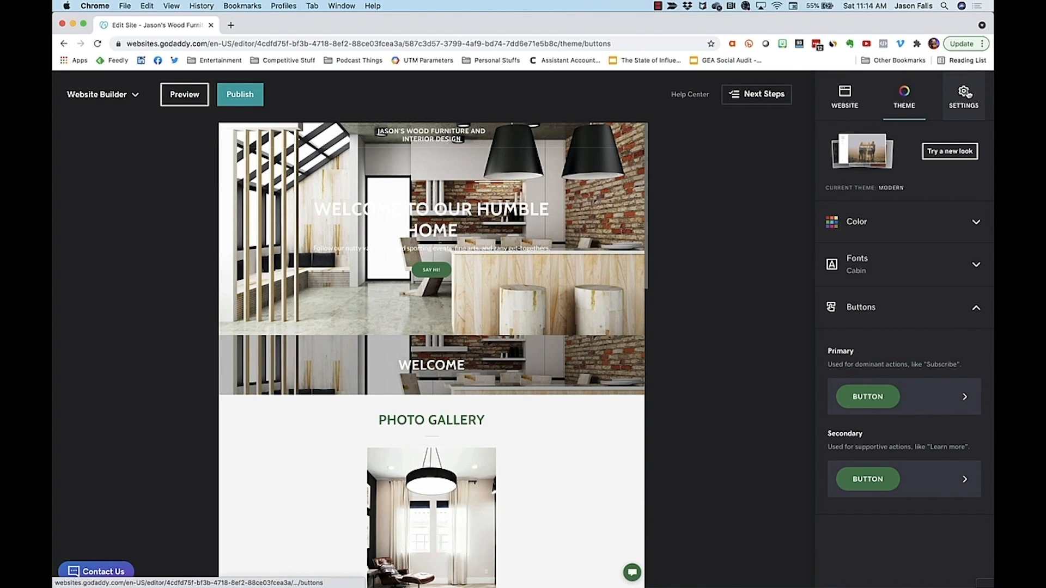
Step: Bring up the home page header section's settings with its cover media and headline
{"action": "left_click", "coordinate": [962, 97]}
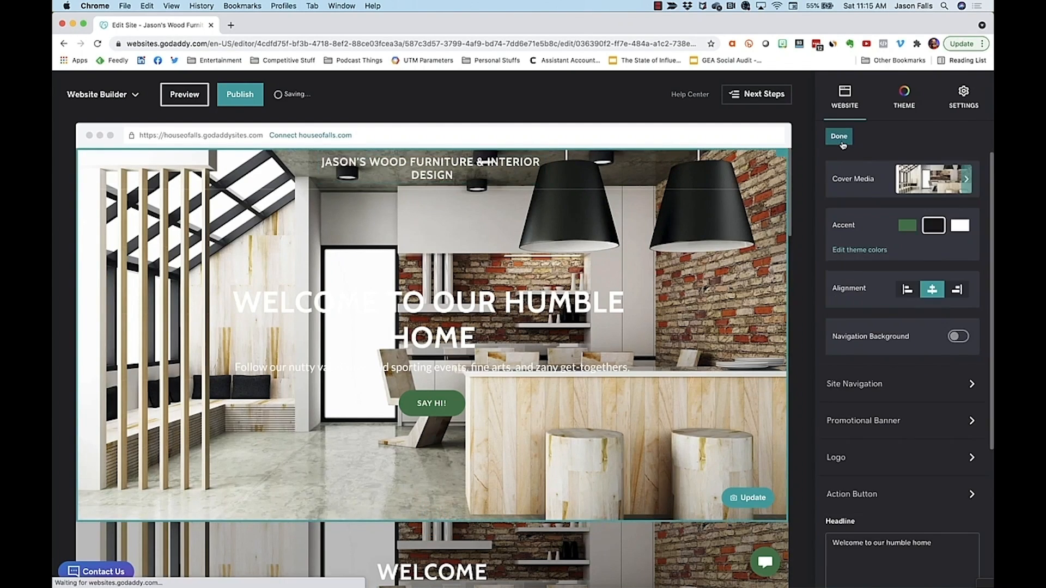
{"action": "left_click", "coordinate": [839, 137]}
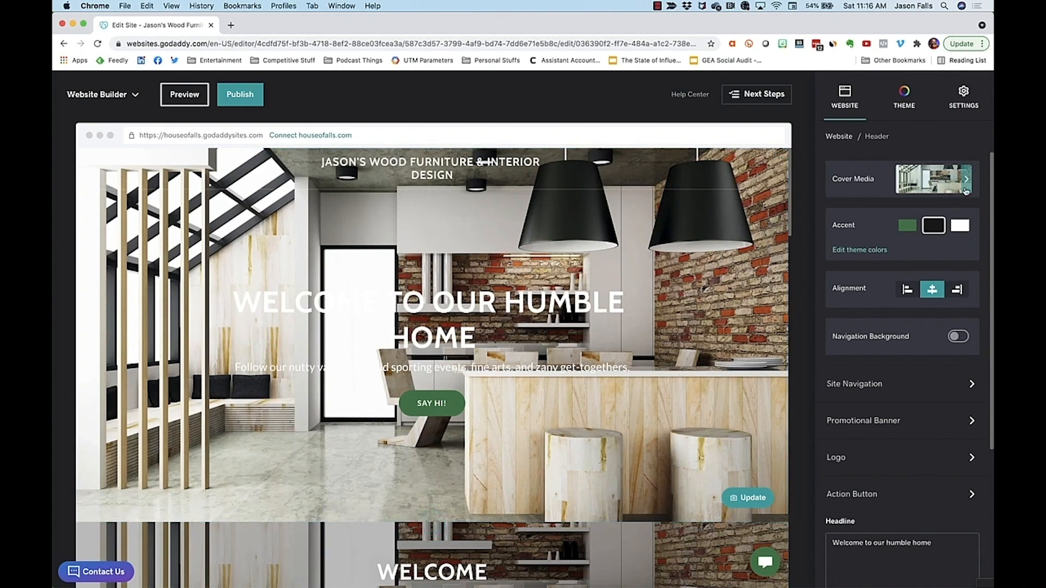
Step: Swap the header's kitchen cover photo for the living-room stock photo with the blue sofa
{"action": "left_click", "coordinate": [964, 182]}
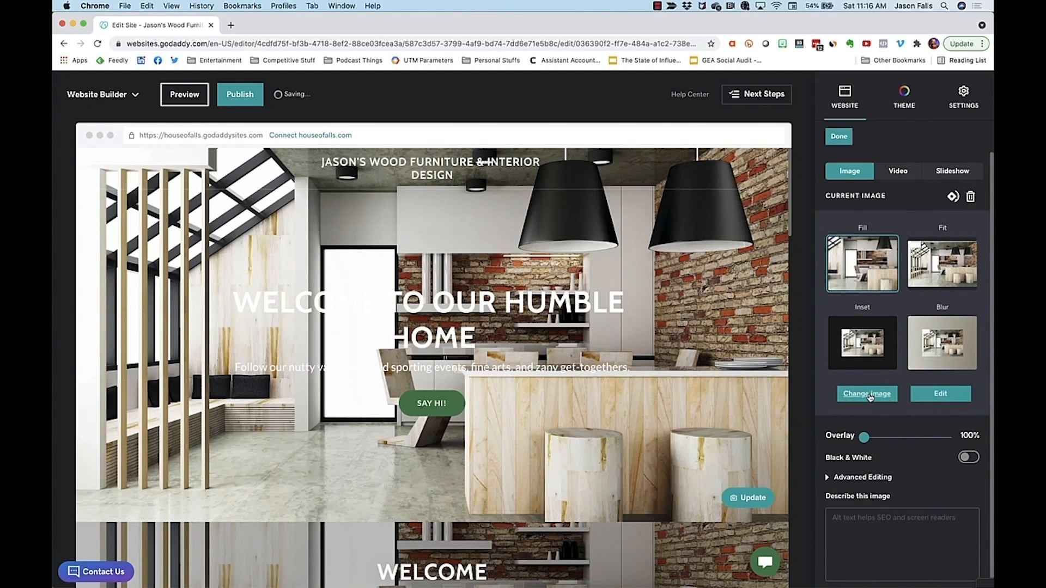
{"action": "left_click", "coordinate": [866, 394]}
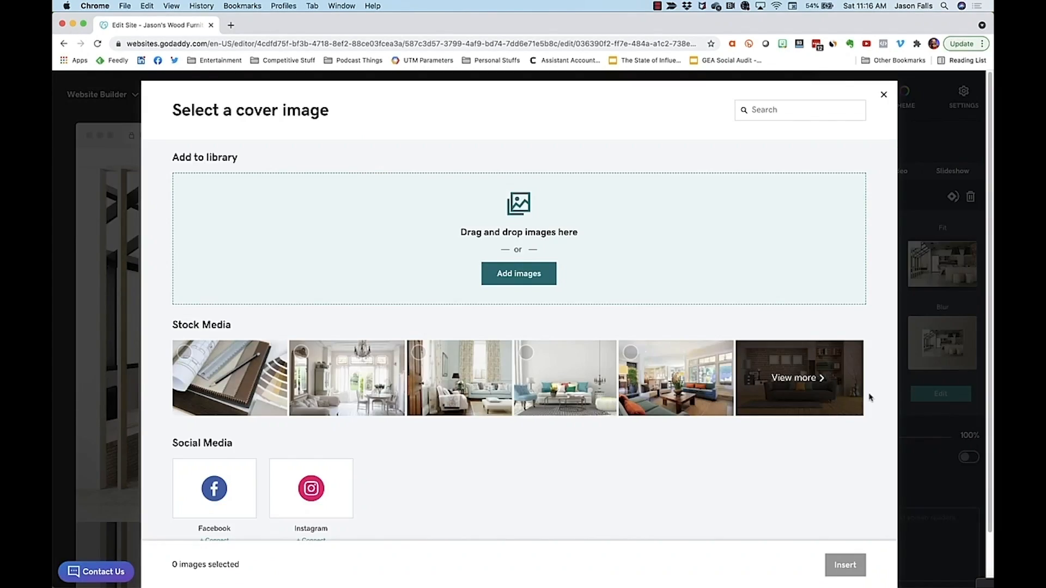
{"action": "left_click", "coordinate": [676, 378]}
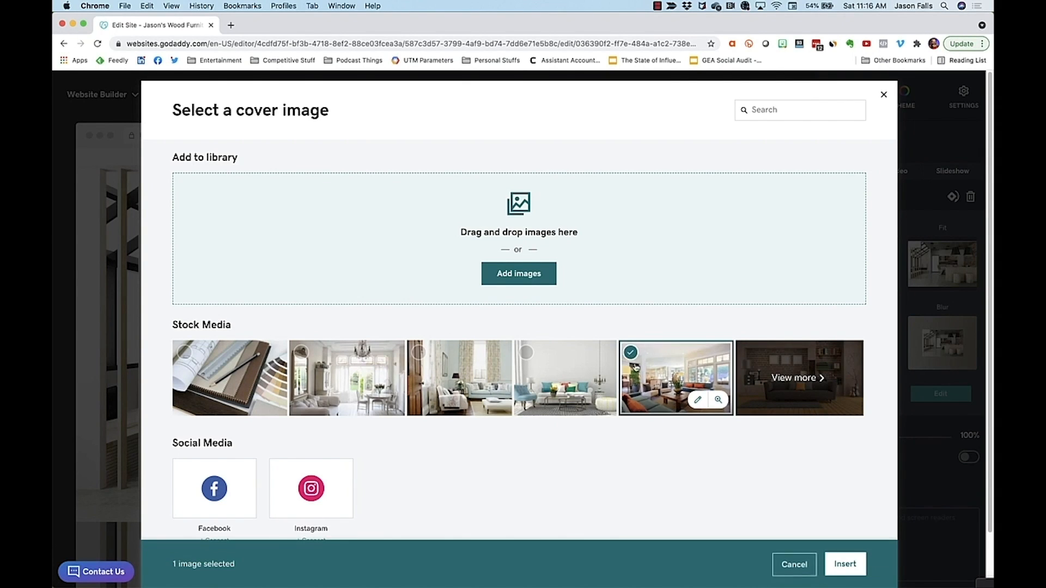
{"action": "left_click", "coordinate": [844, 564]}
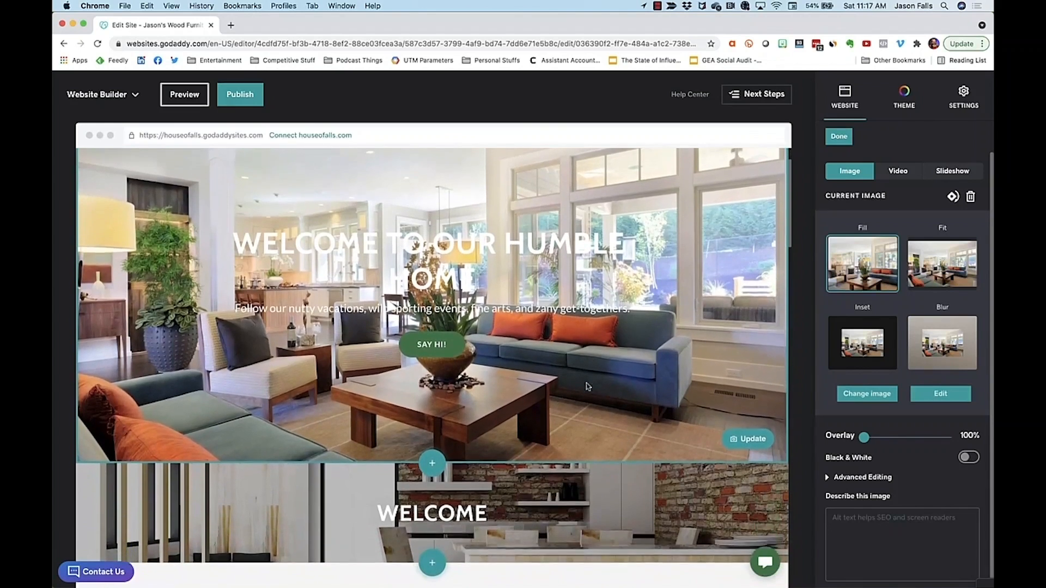
{"action": "scroll", "scroll_direction": "down", "scroll_amount": 3}
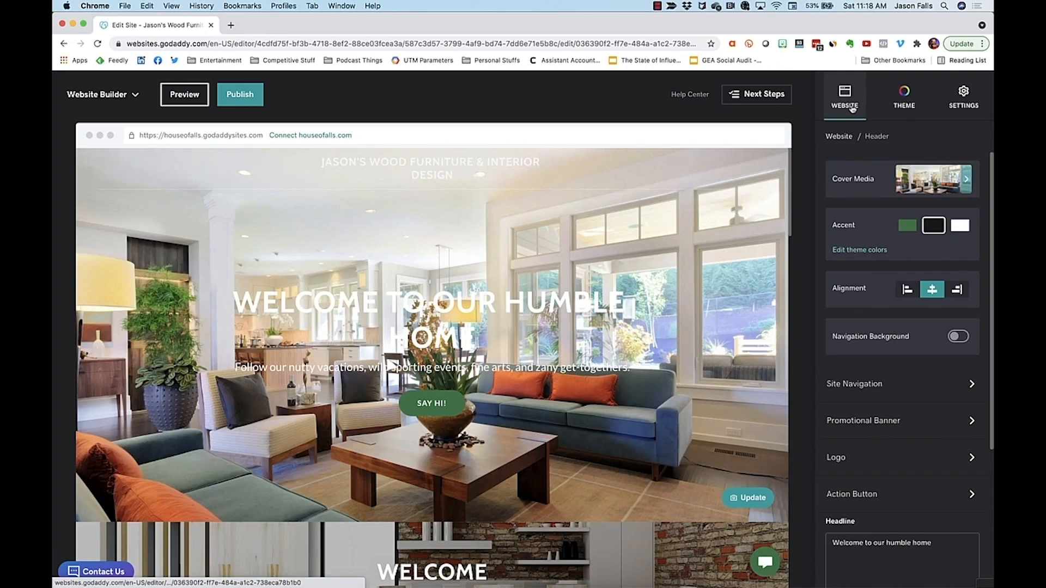
Step: Add a new page titled Services to the site navigation
{"action": "left_click", "coordinate": [854, 384]}
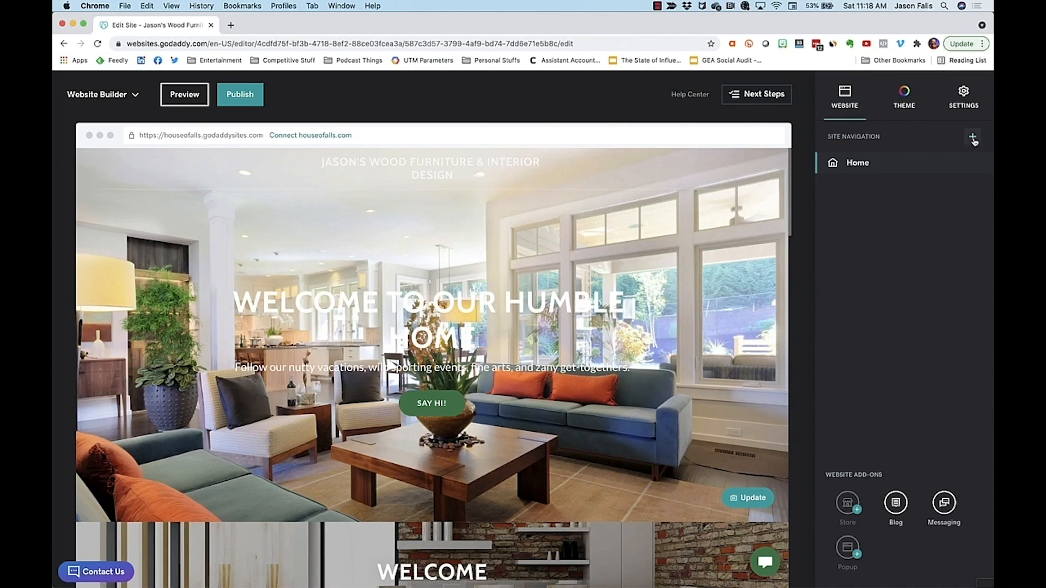
{"action": "left_click", "coordinate": [973, 139]}
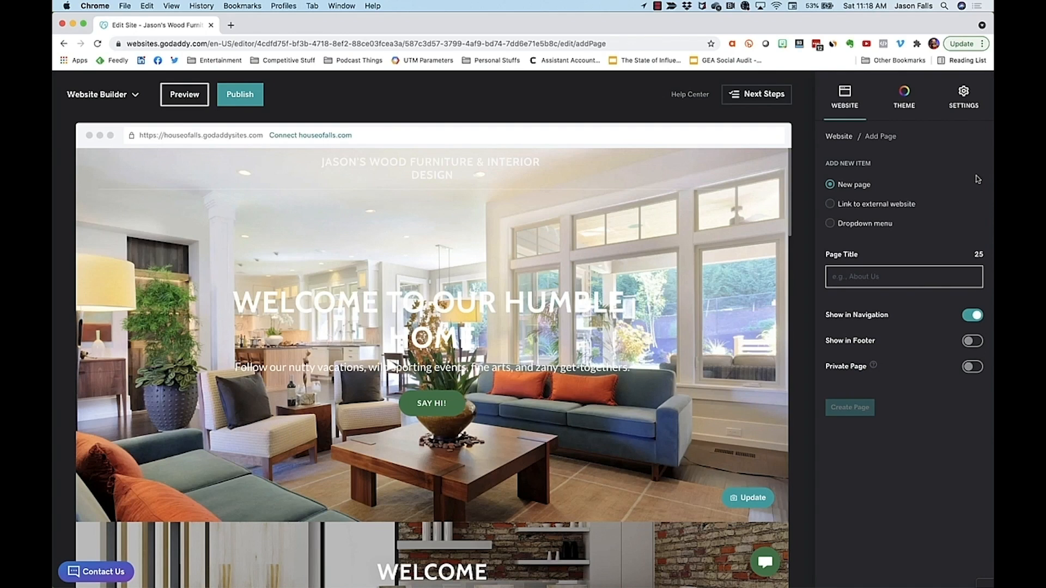
{"action": "mouse_move", "coordinate": [973, 193]}
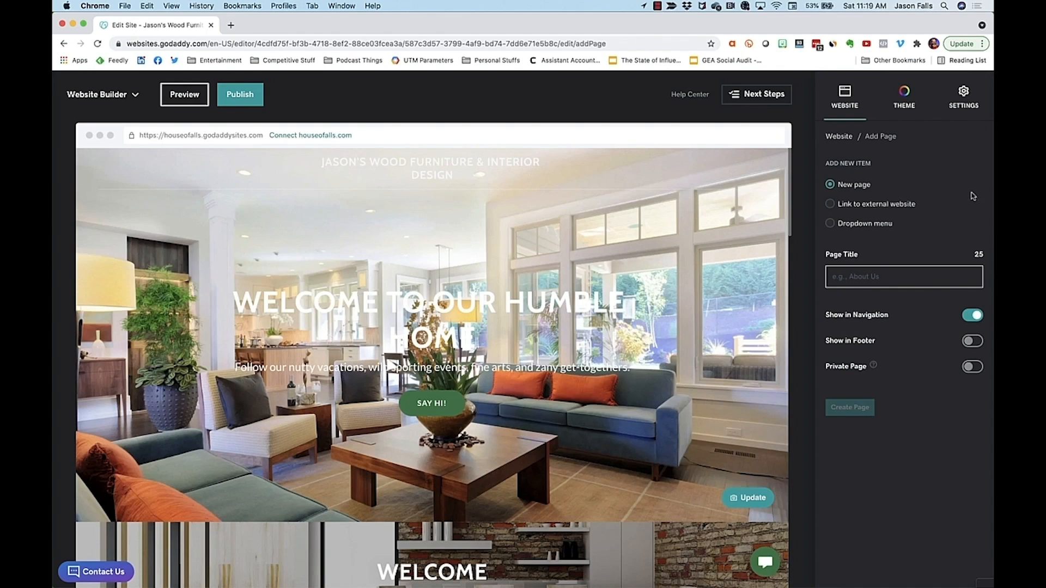
{"action": "mouse_move", "coordinate": [959, 239]}
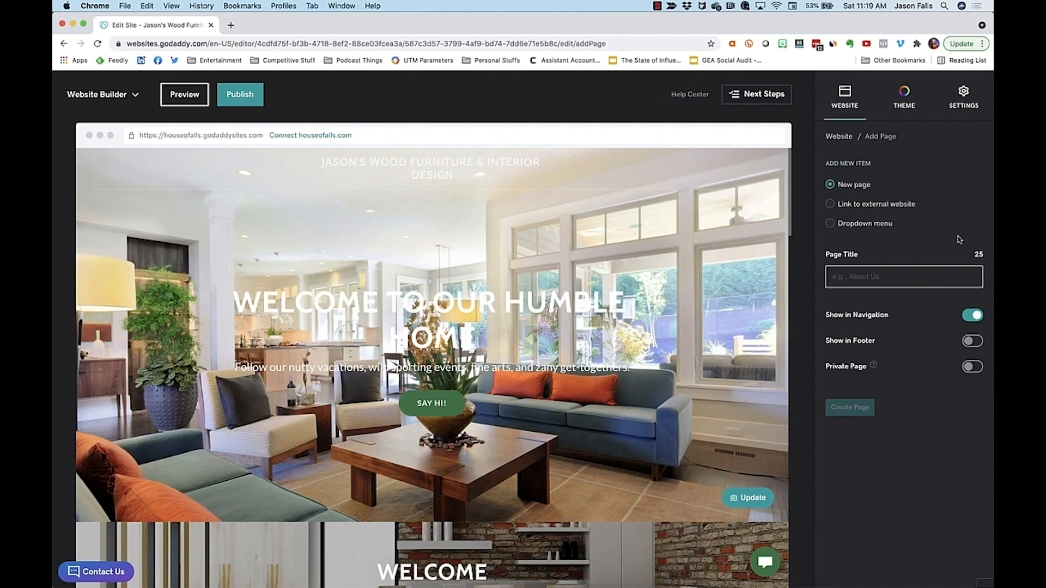
{"action": "mouse_move", "coordinate": [954, 308]}
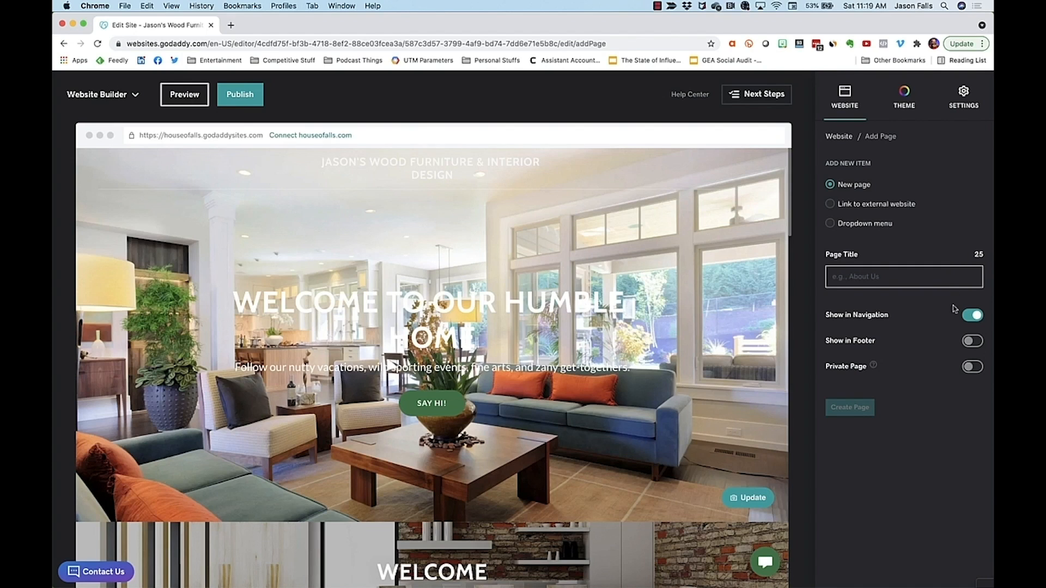
{"action": "mouse_move", "coordinate": [954, 393]}
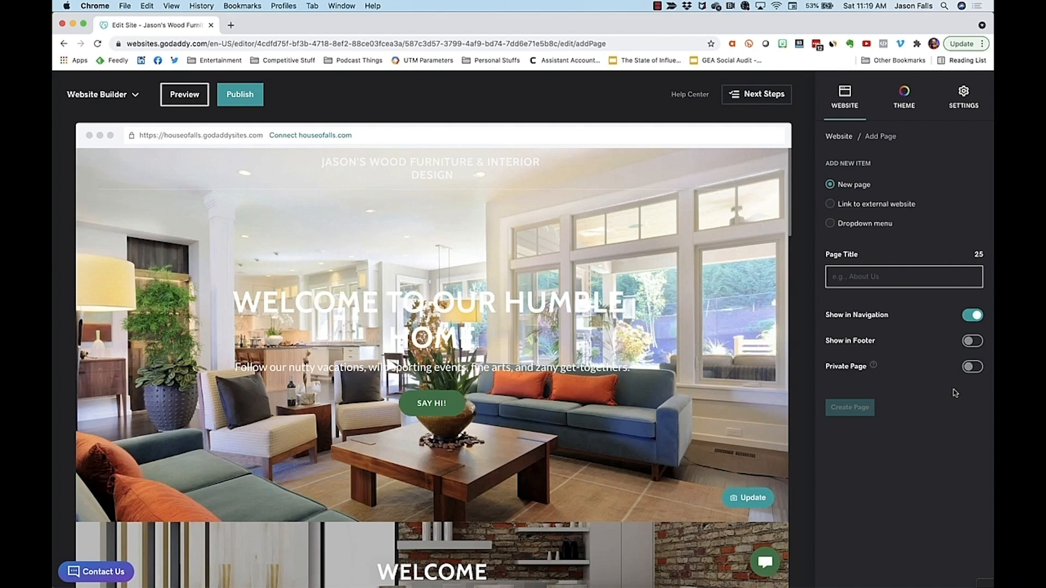
{"action": "left_click", "coordinate": [902, 276]}
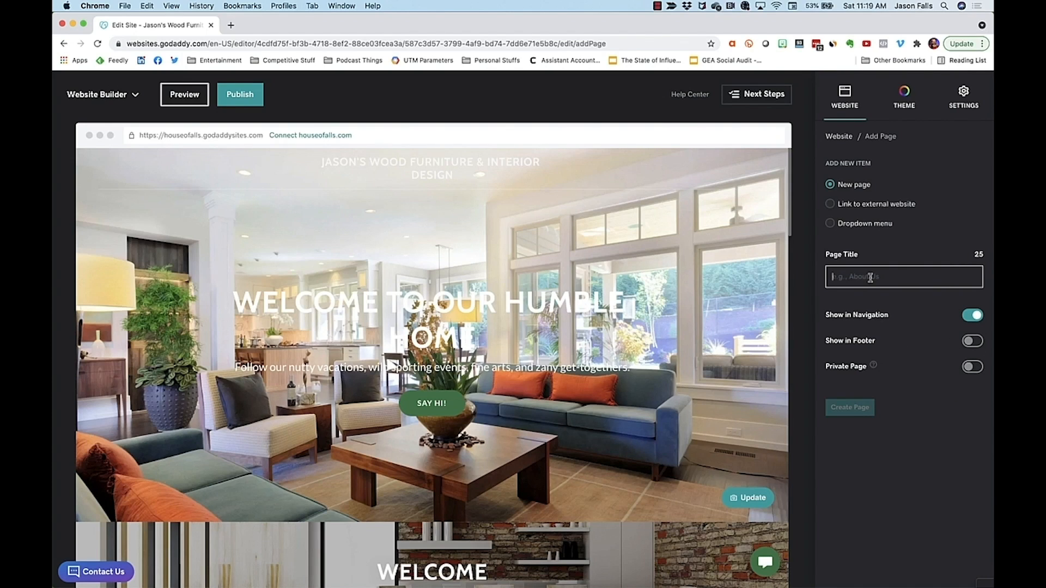
{"action": "type", "text": "S"}
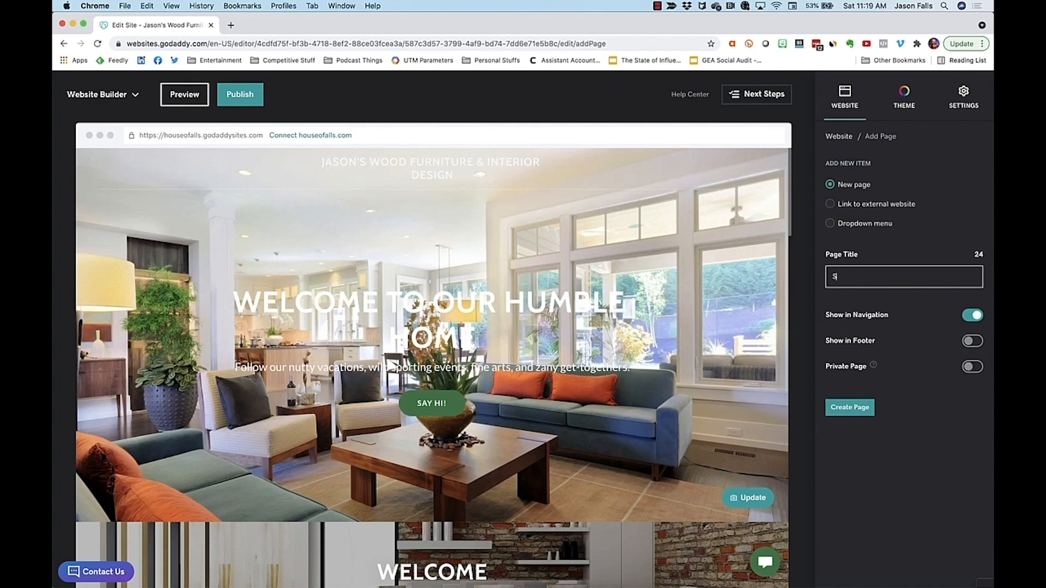
{"action": "type", "text": "Service"}
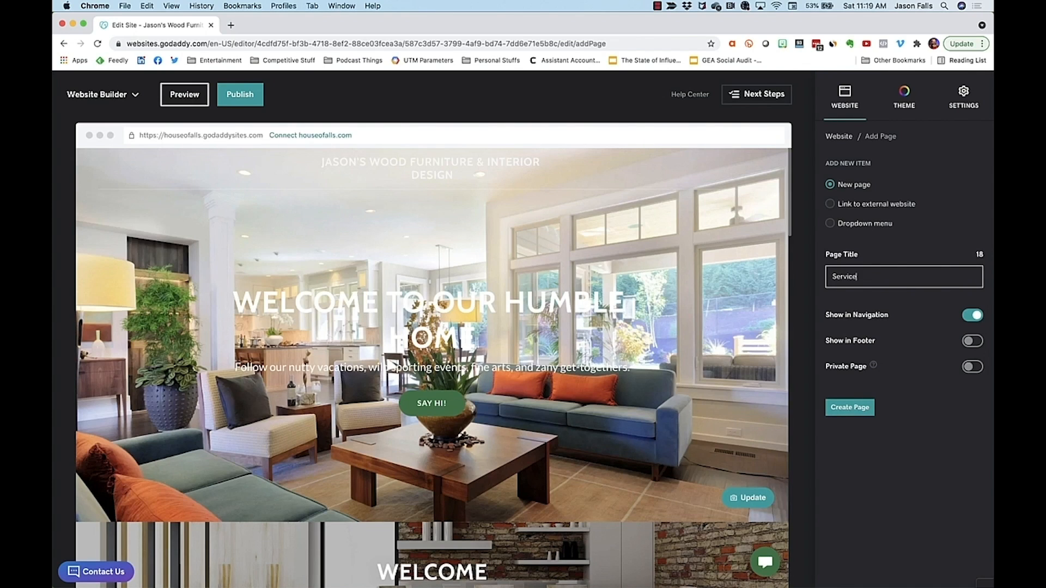
{"action": "left_click", "coordinate": [848, 408]}
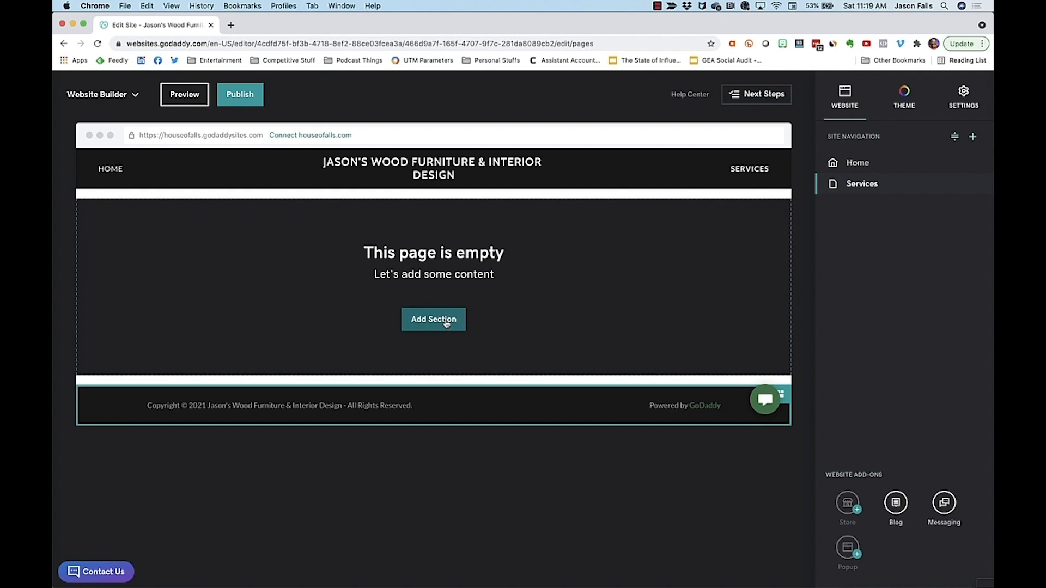
Step: Add a Photo Gallery section from the Image Gallery group to the empty Services page
{"action": "left_click", "coordinate": [432, 320]}
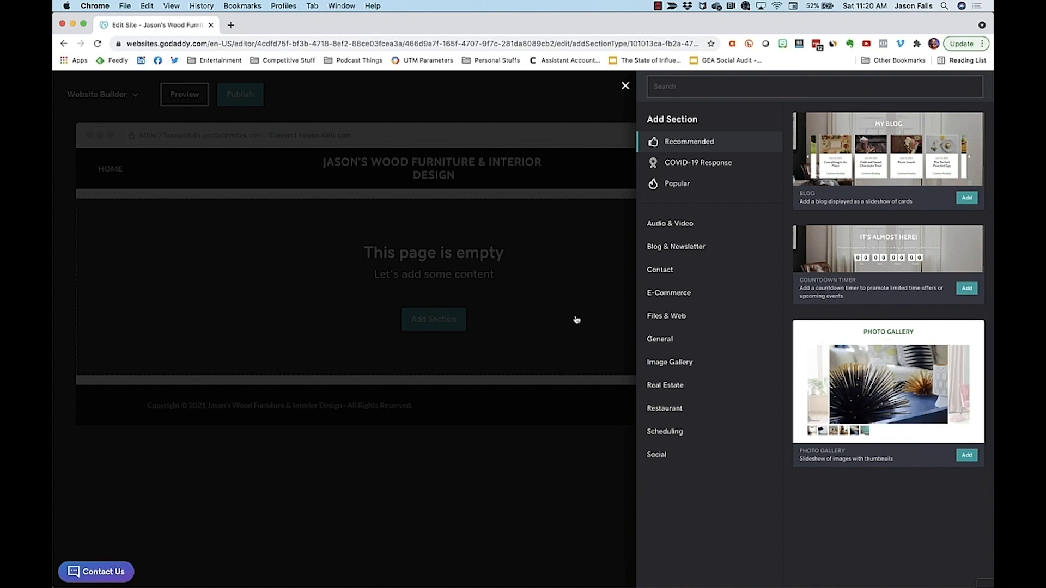
{"action": "left_click", "coordinate": [668, 362]}
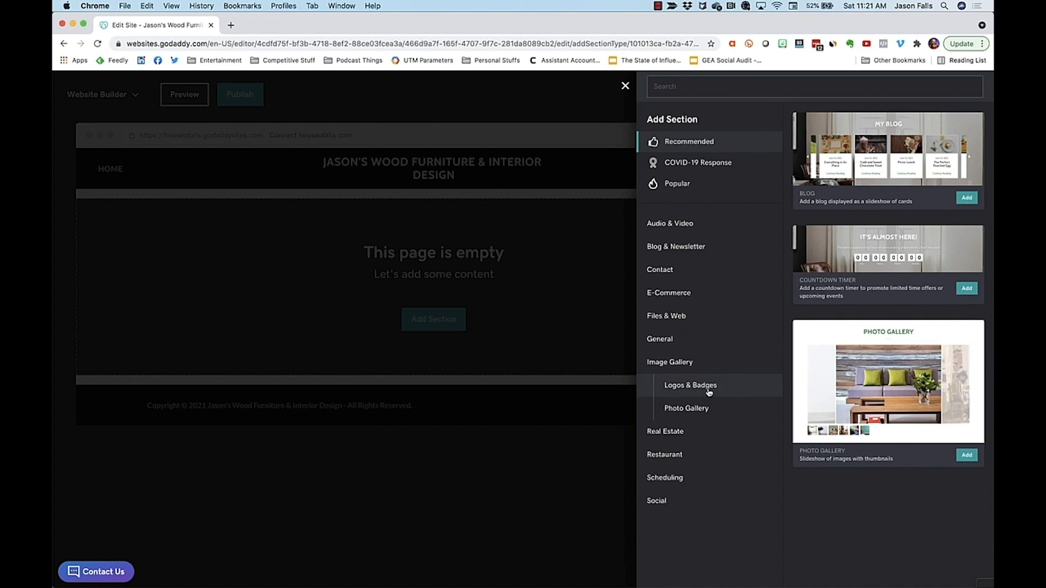
{"action": "mouse_move", "coordinate": [685, 409]}
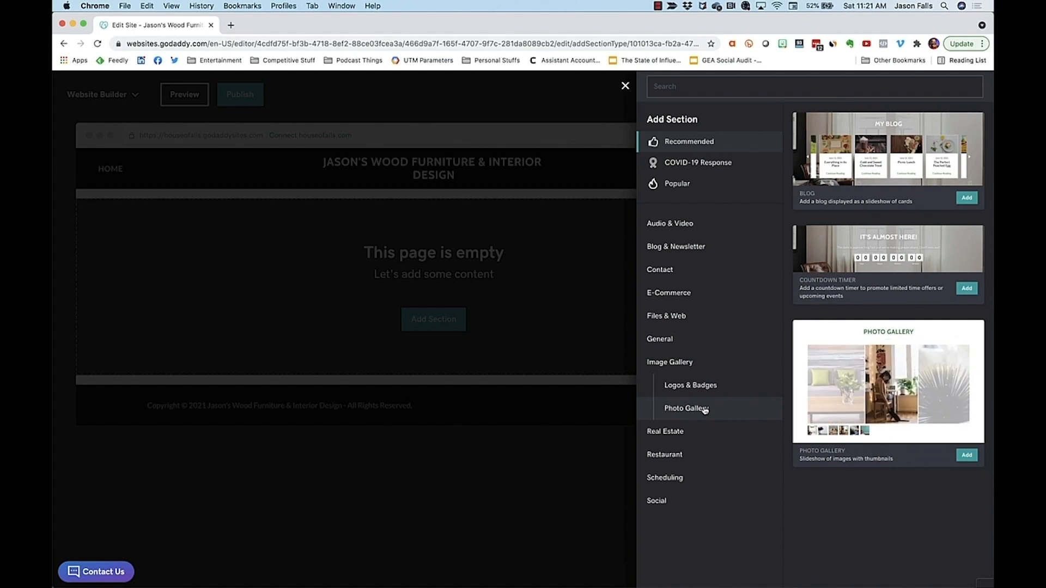
{"action": "left_click", "coordinate": [967, 456]}
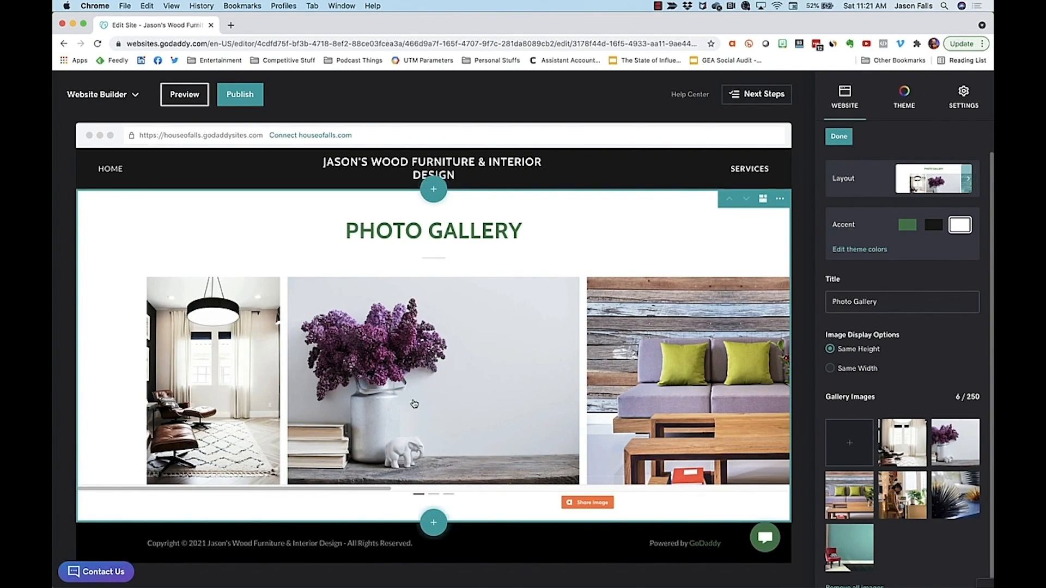
{"action": "left_click", "coordinate": [432, 380]}
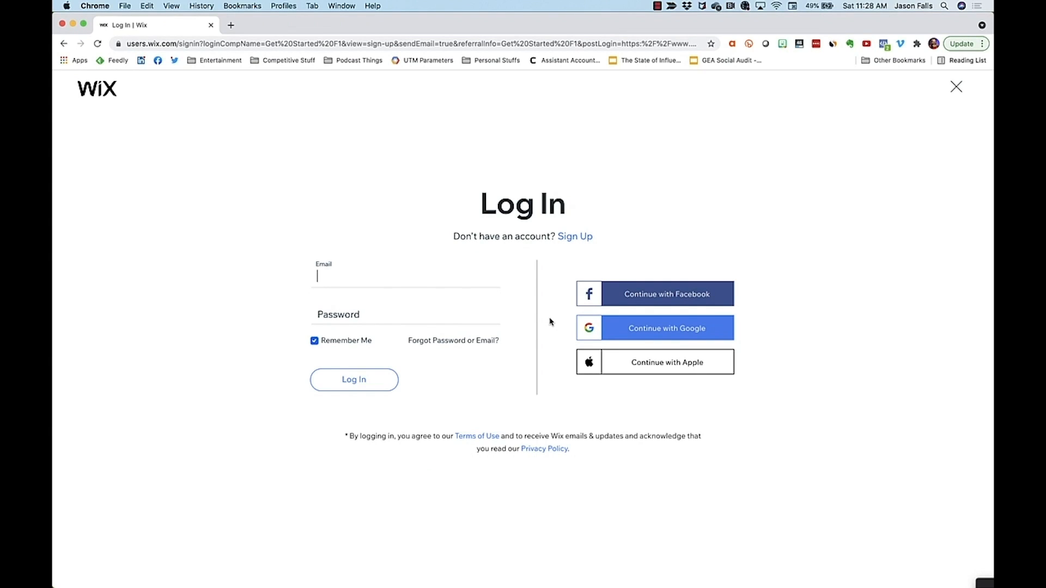
{"action": "mouse_move", "coordinate": [647, 337]}
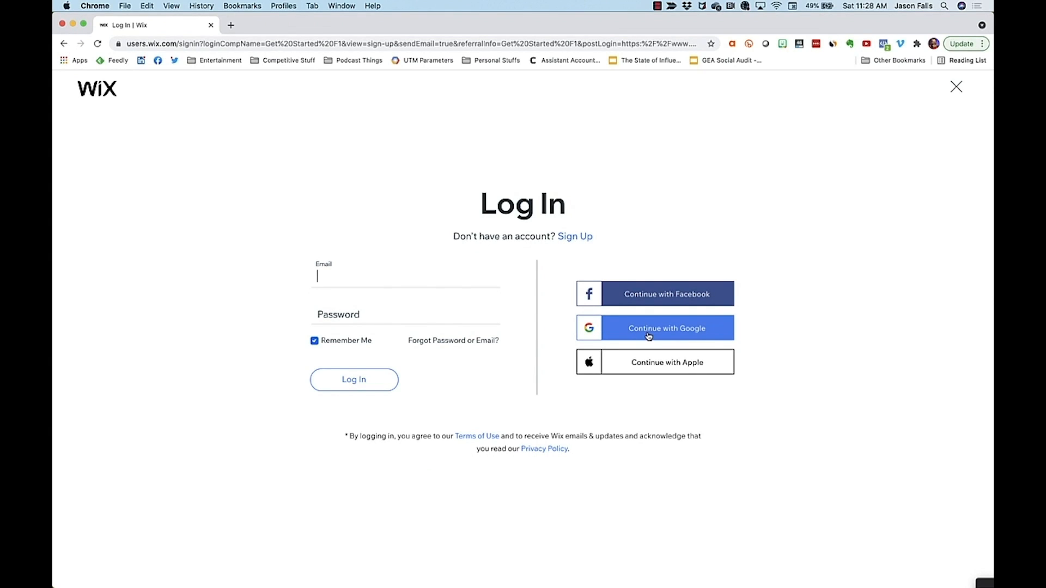
Step: Sign in to Wix with Google and enter Interior Design as the new site's type
{"action": "left_click", "coordinate": [655, 327]}
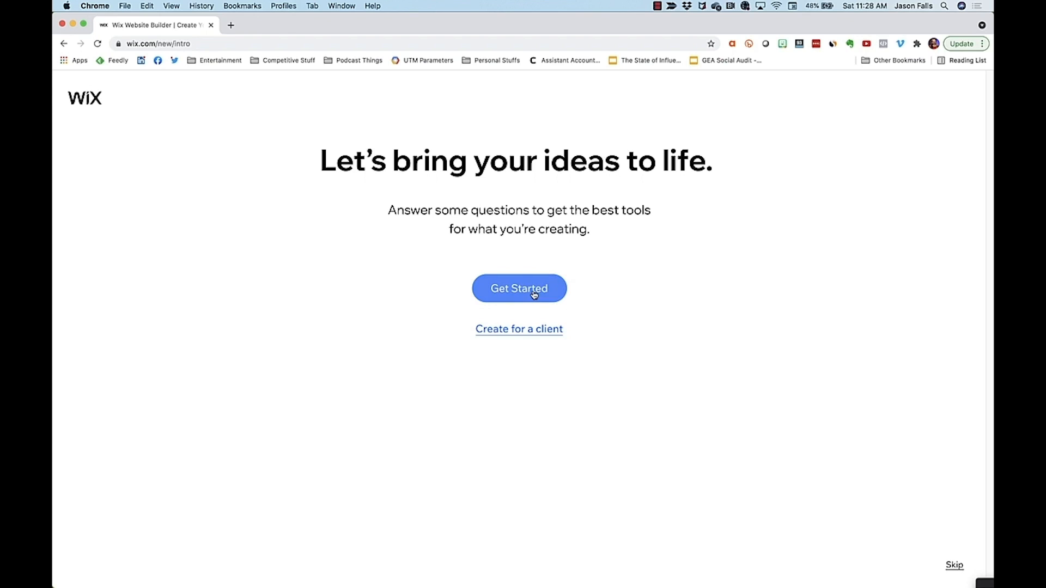
{"action": "left_click", "coordinate": [519, 288]}
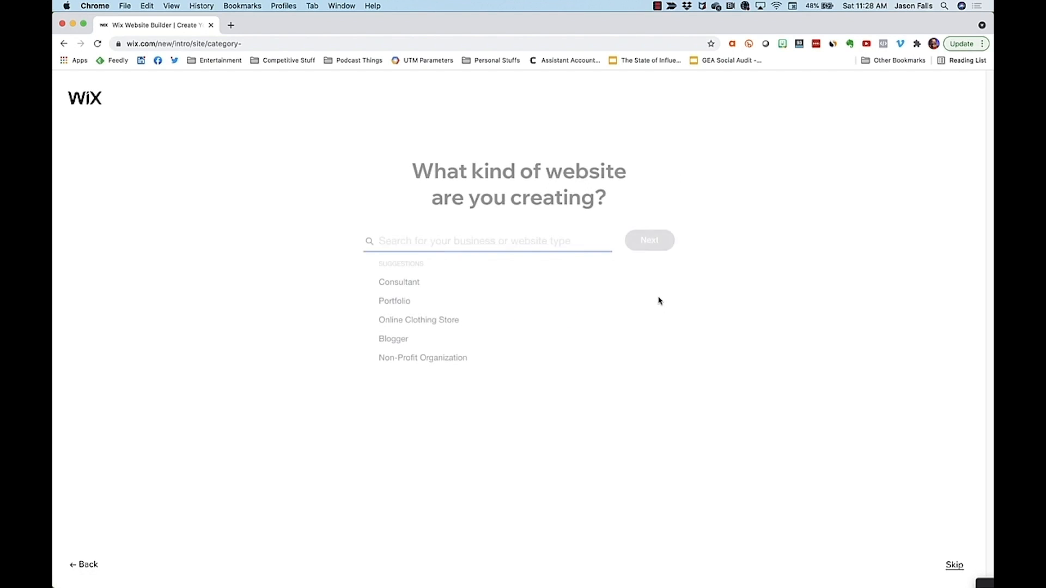
{"action": "type", "text": "Interior Design"}
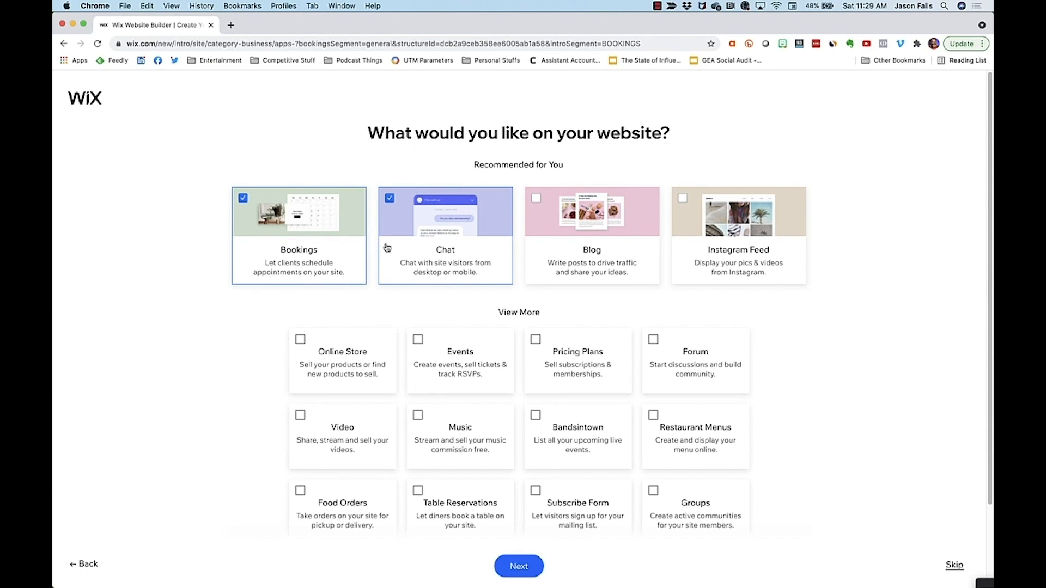
{"action": "mouse_move", "coordinate": [430, 250]}
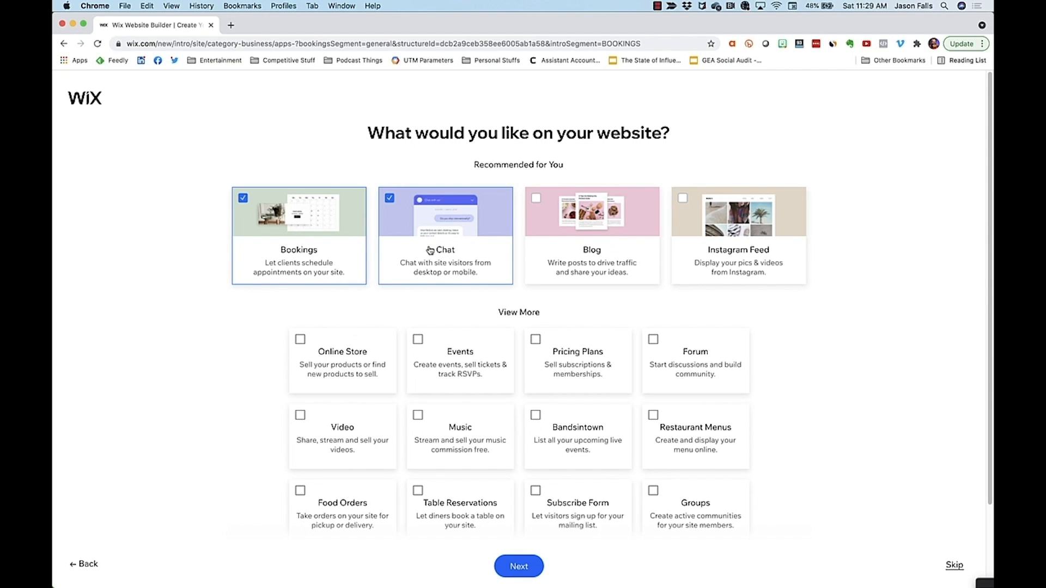
Step: Tick Online Store and Instagram Feed as site features and continue to the new-business question
{"action": "left_click", "coordinate": [536, 198]}
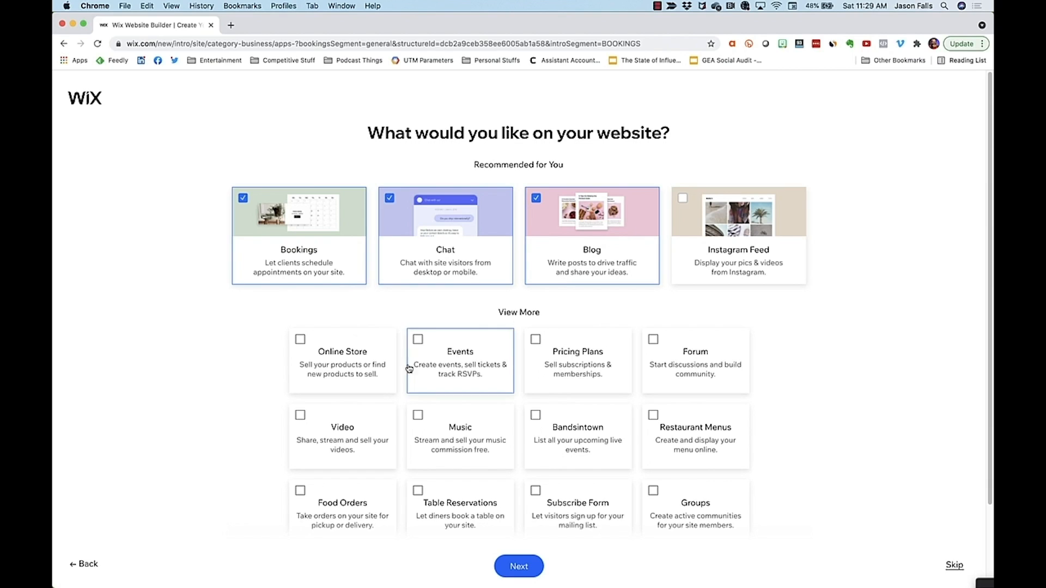
{"action": "left_click", "coordinate": [301, 340]}
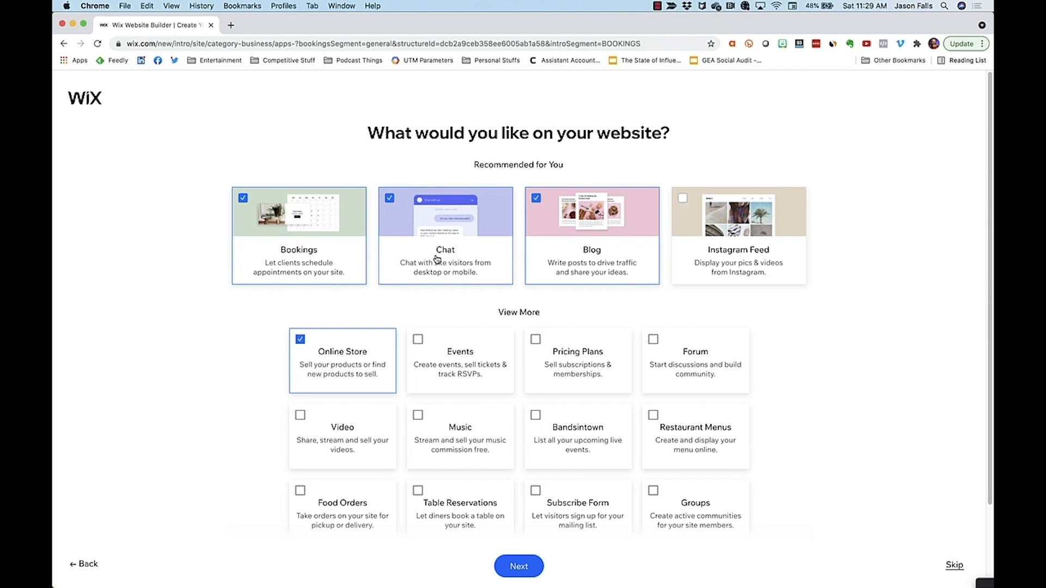
{"action": "mouse_move", "coordinate": [440, 254]}
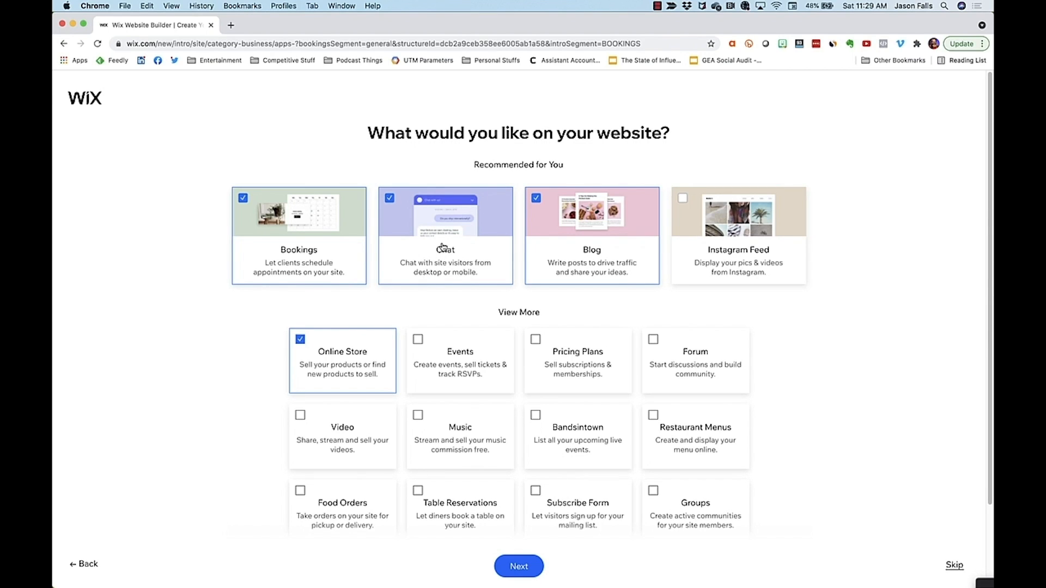
{"action": "mouse_move", "coordinate": [700, 268]}
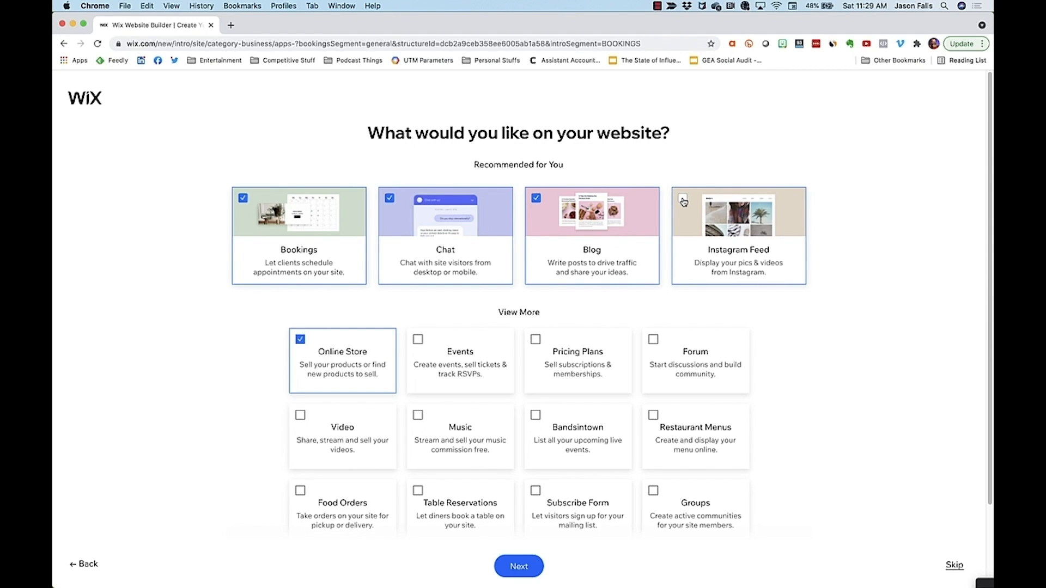
{"action": "left_click", "coordinate": [682, 198]}
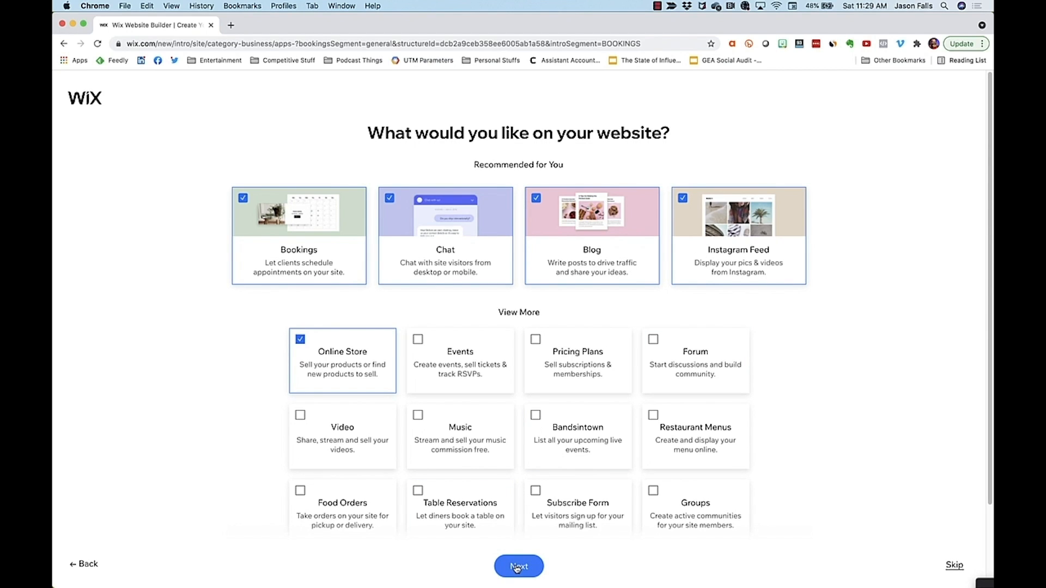
{"action": "left_click", "coordinate": [519, 565]}
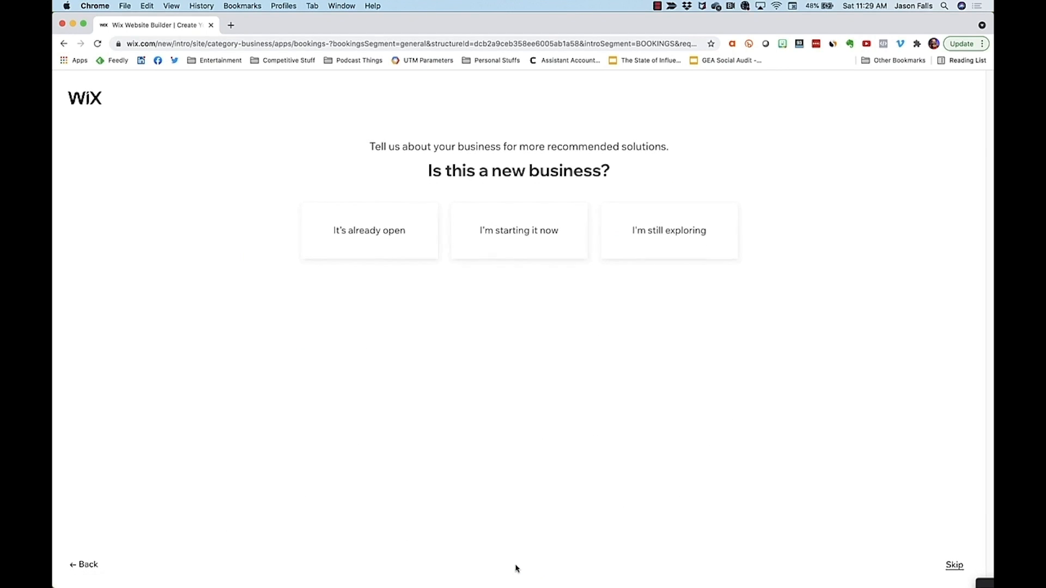
{"action": "mouse_move", "coordinate": [484, 322]}
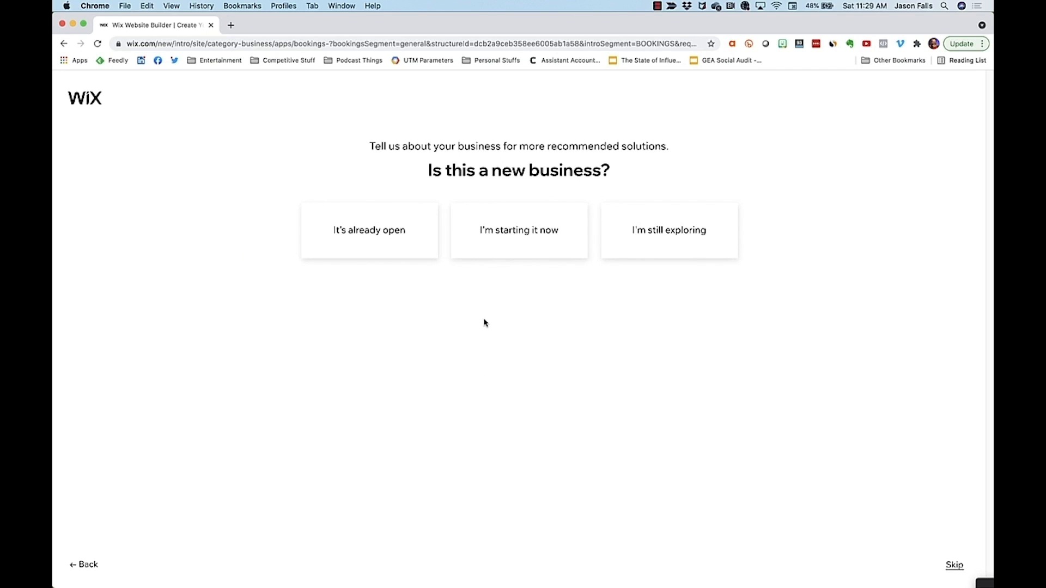
Step: Answer that the business is starting now and mark promoting, looking professional, virtual meetings and mobile work as helpful
{"action": "left_click", "coordinate": [518, 230]}
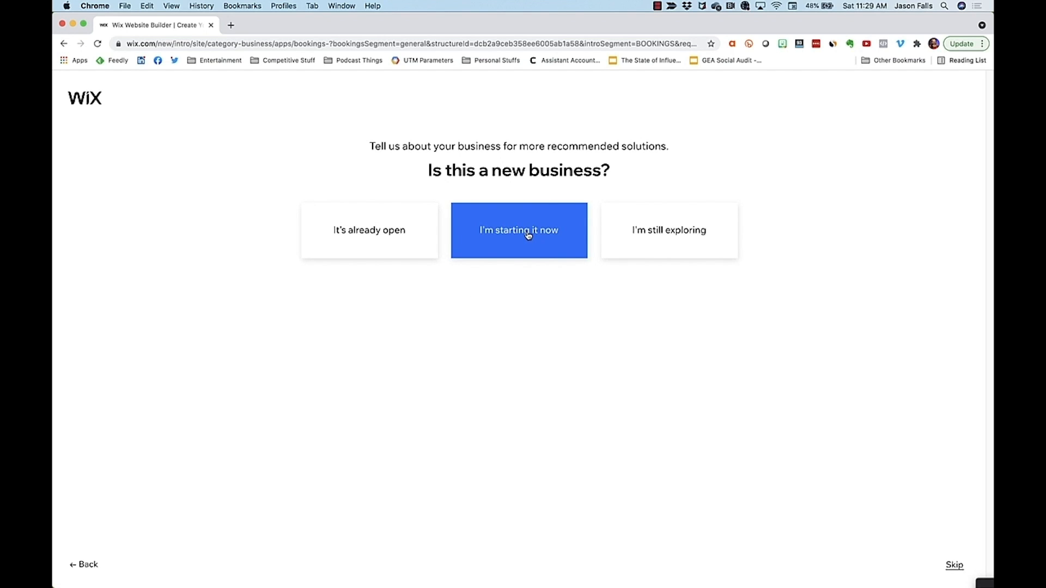
{"action": "left_click", "coordinate": [519, 230]}
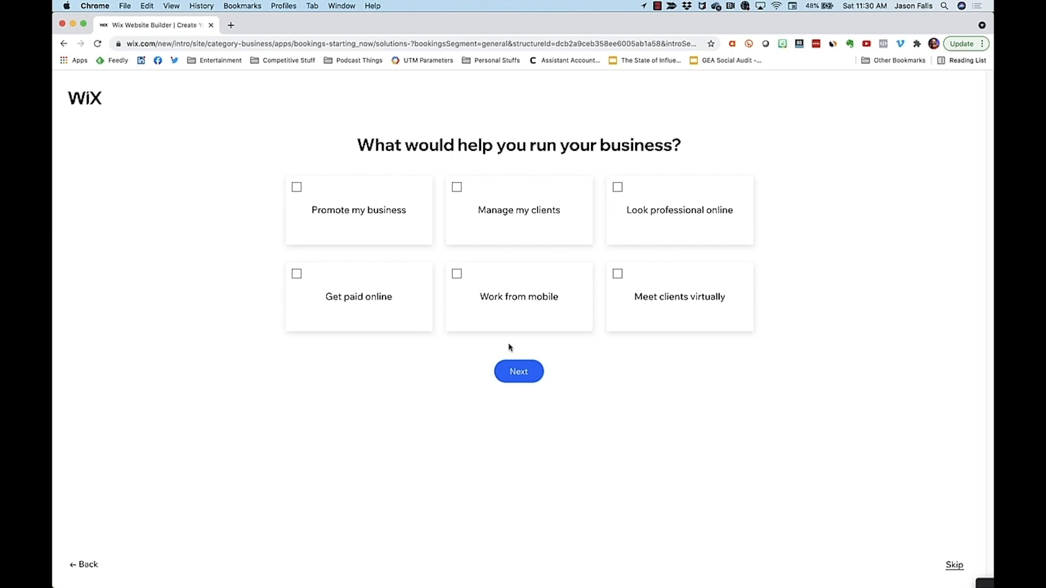
{"action": "mouse_move", "coordinate": [509, 345]}
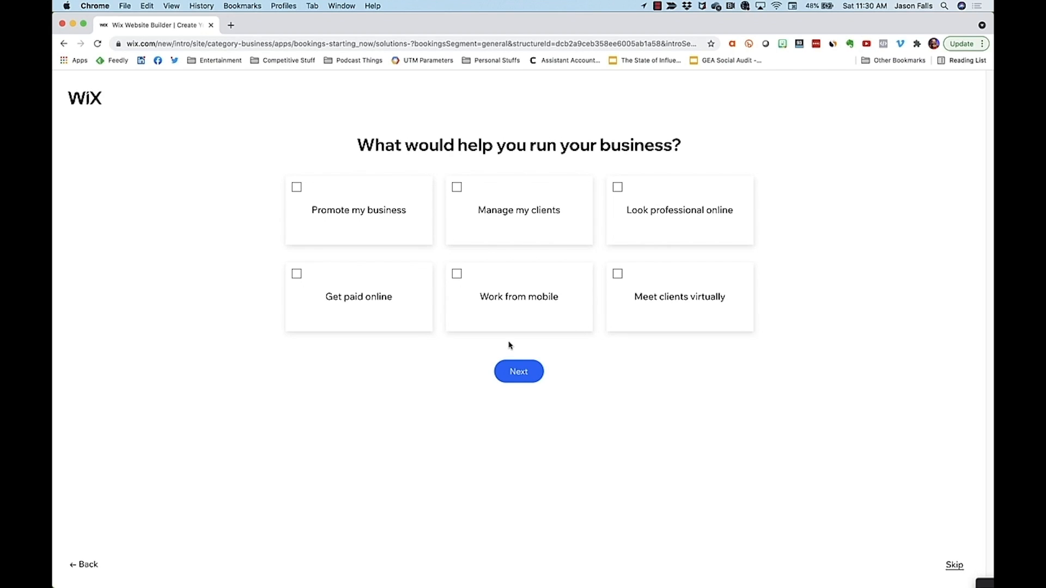
{"action": "left_click", "coordinate": [358, 209]}
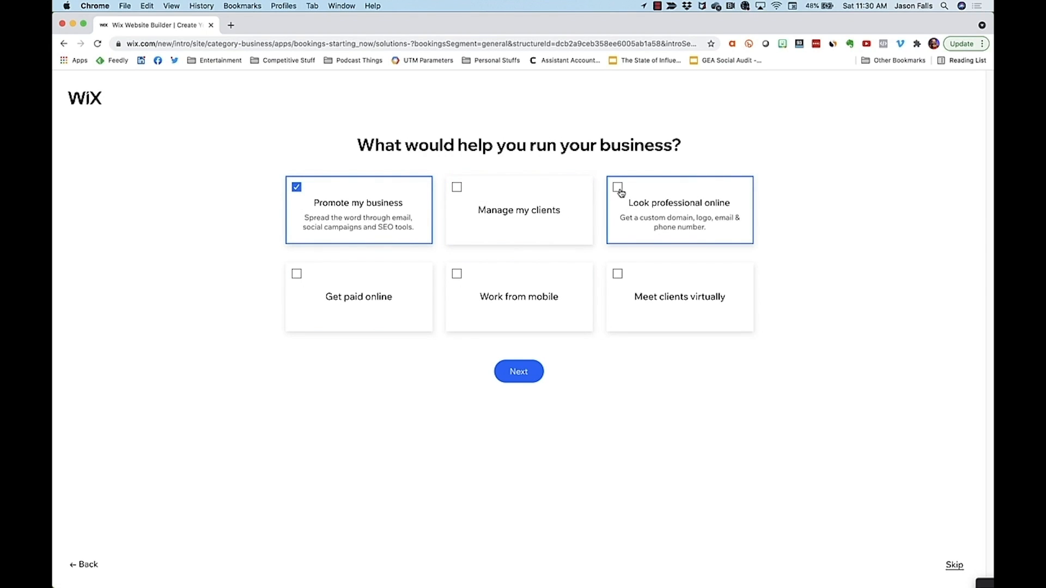
{"action": "left_click", "coordinate": [616, 187]}
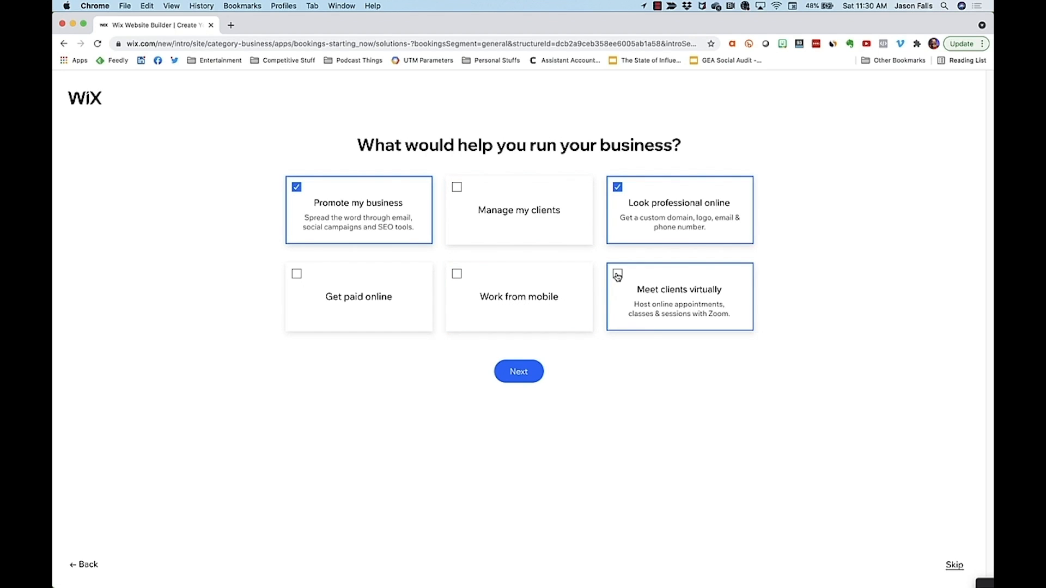
{"action": "left_click", "coordinate": [616, 274]}
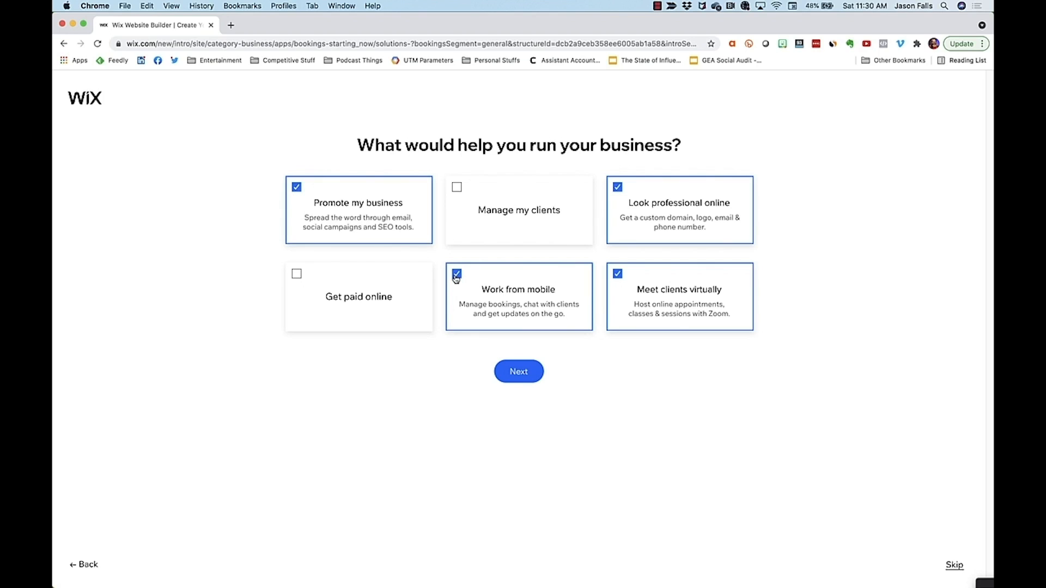
{"action": "left_click", "coordinate": [296, 274]}
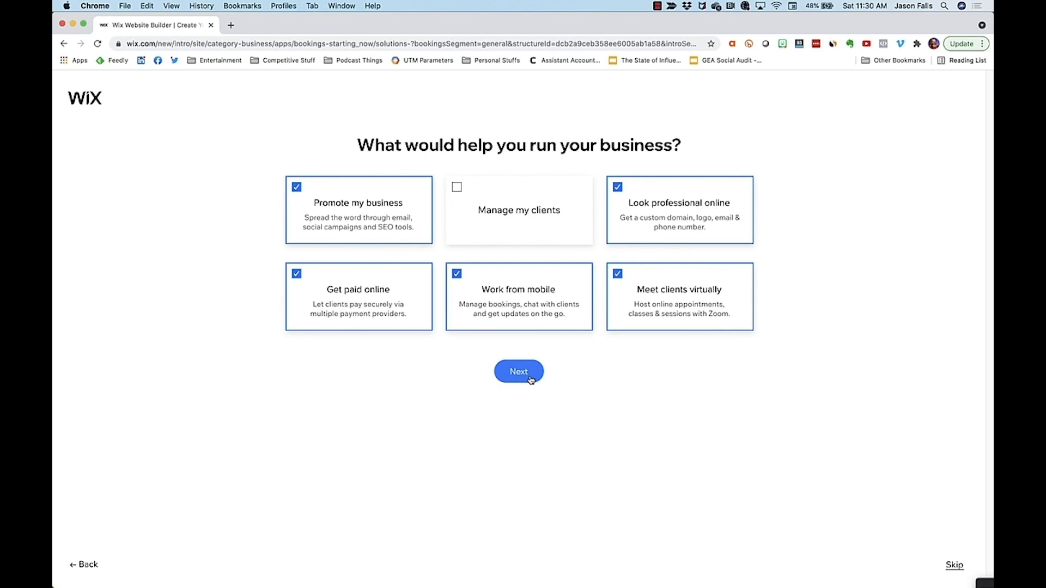
Step: Continue and answer that this is a first website, reaching the ADI start page
{"action": "left_click", "coordinate": [519, 371]}
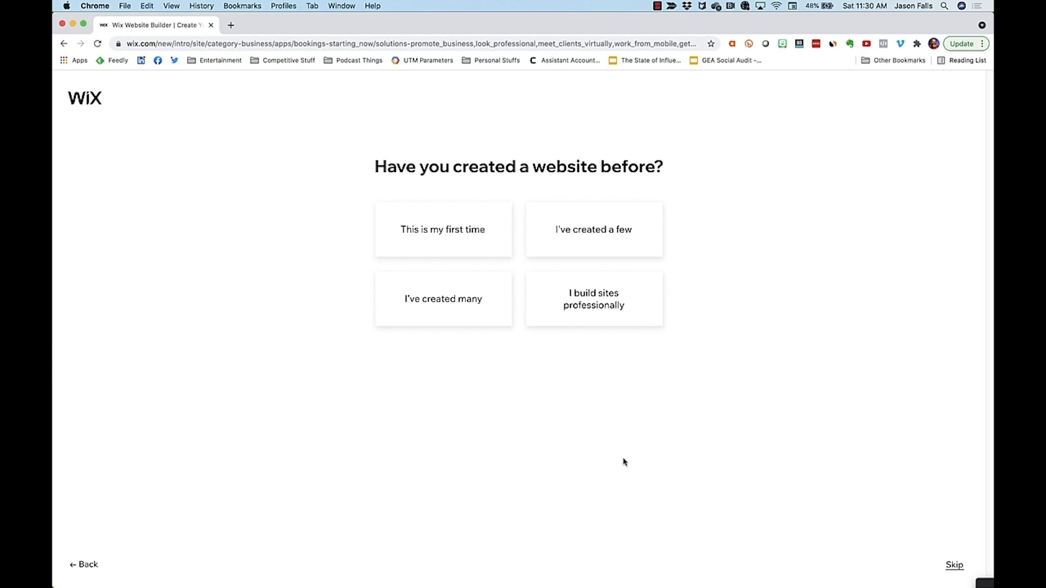
{"action": "mouse_move", "coordinate": [548, 408]}
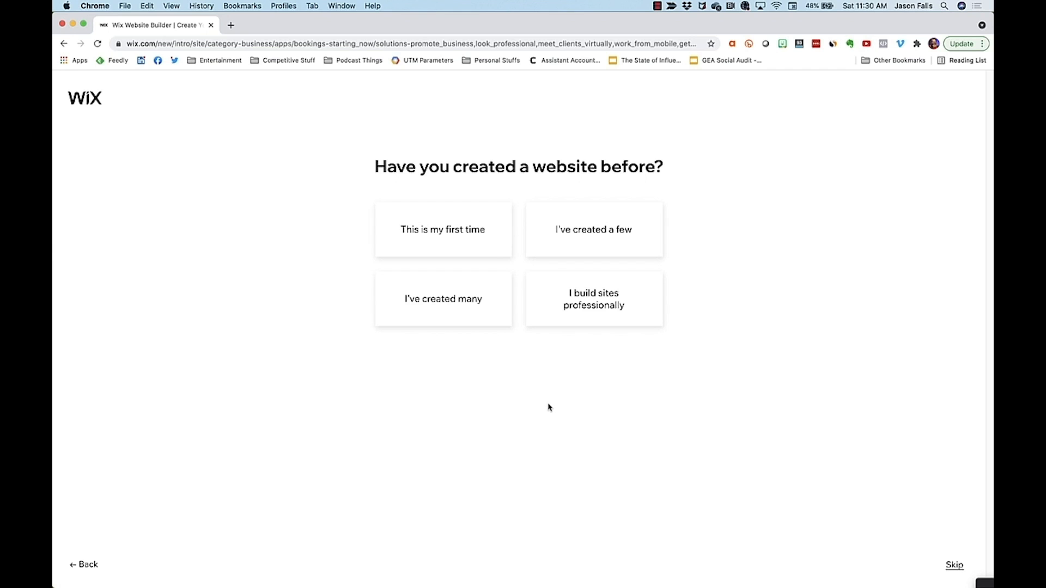
{"action": "left_click", "coordinate": [442, 230]}
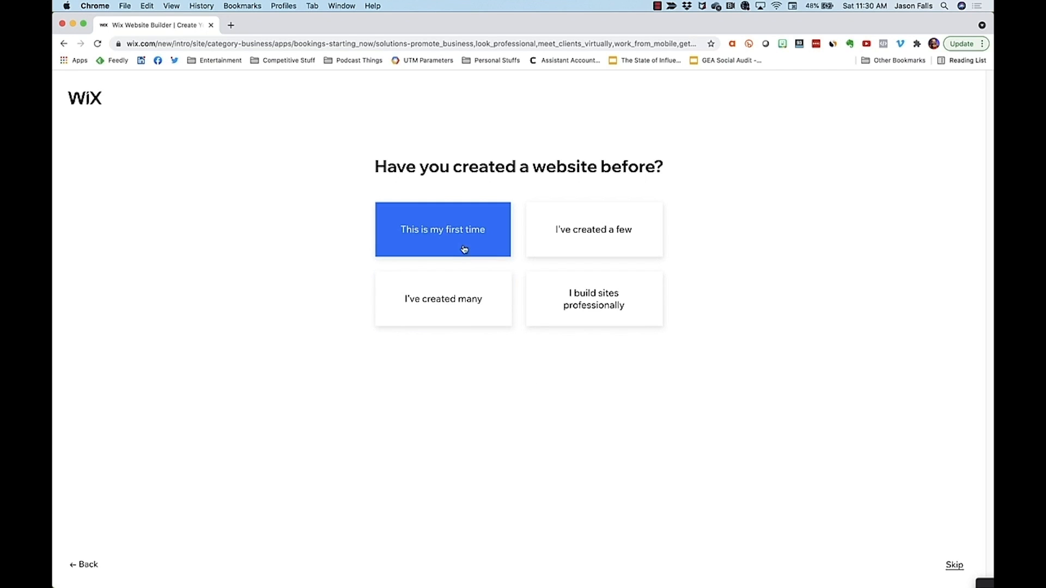
{"action": "left_click", "coordinate": [442, 229]}
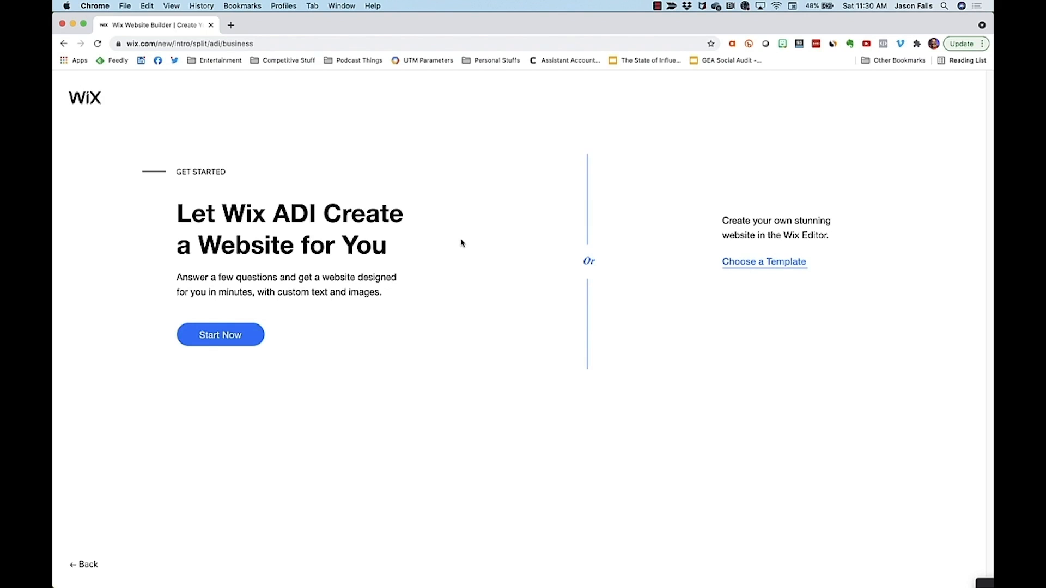
{"action": "mouse_move", "coordinate": [497, 379]}
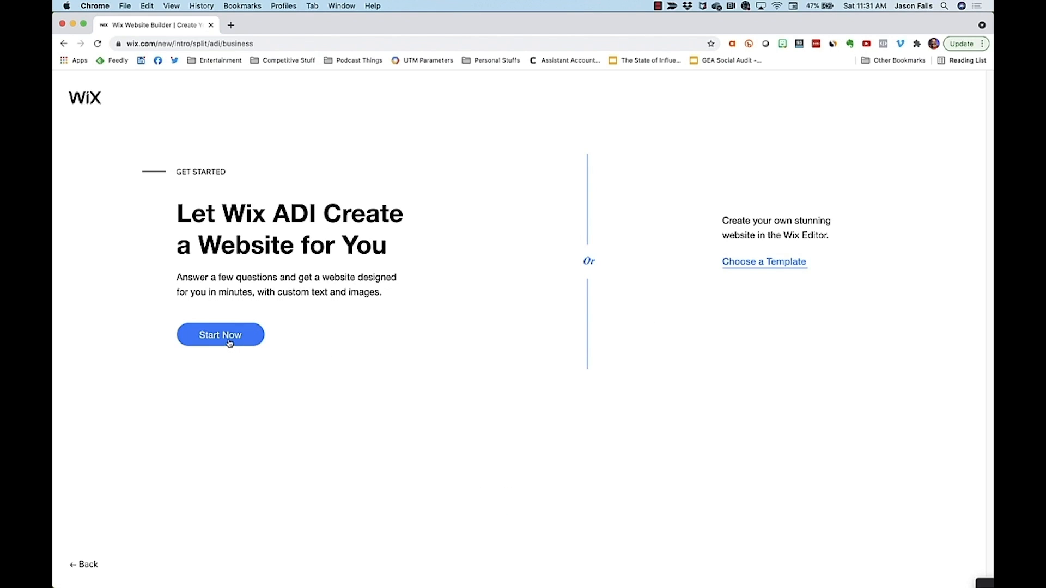
Step: Start the ADI builder with the business name 'Jason's Wood Furniture & Interior Design'
{"action": "left_click", "coordinate": [220, 335]}
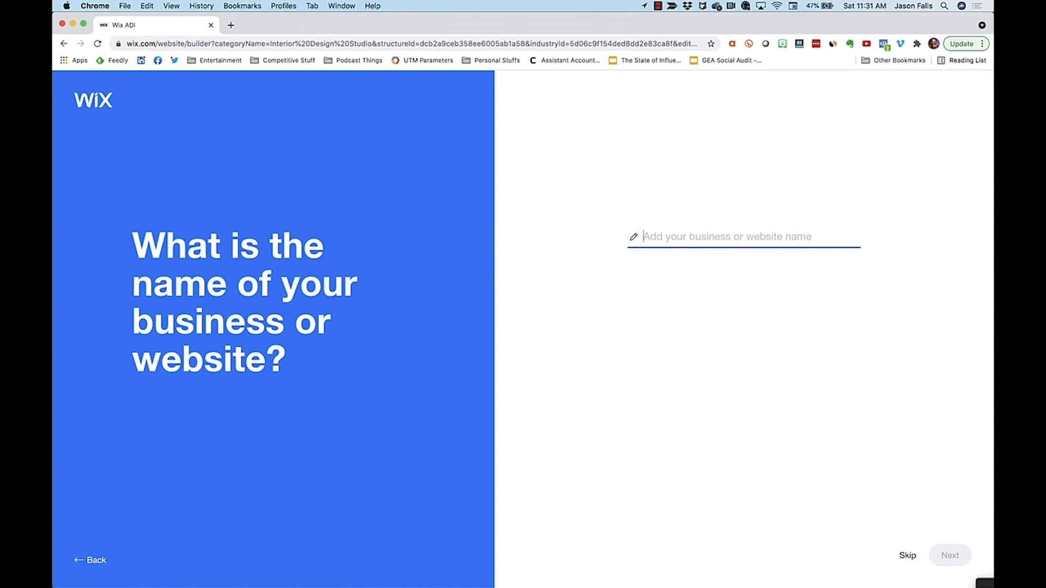
{"action": "type", "text": "Jason's Wood Furniture & Interior Design"}
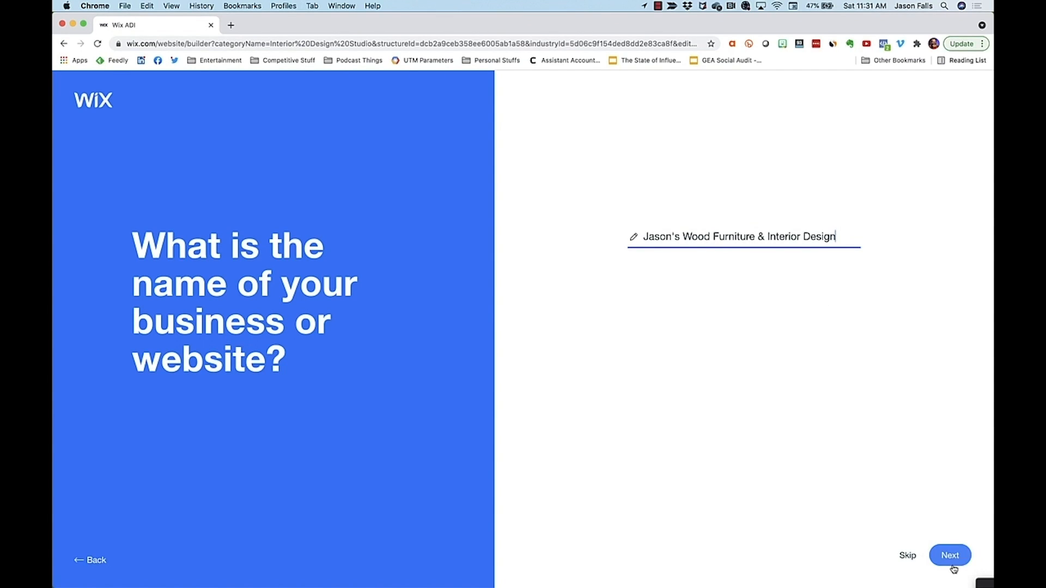
{"action": "left_click", "coordinate": [949, 554]}
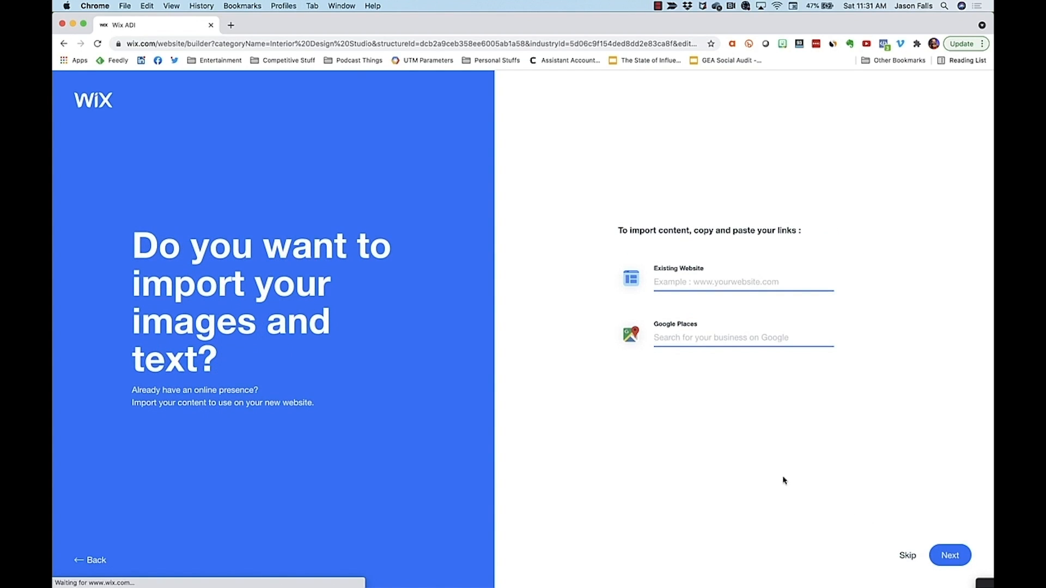
{"action": "mouse_move", "coordinate": [733, 451]}
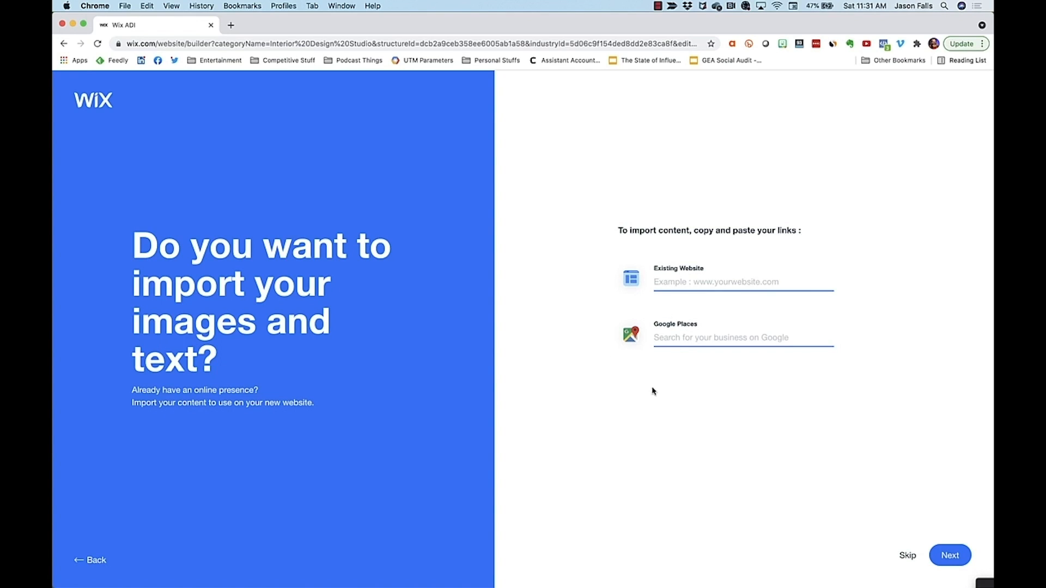
{"action": "mouse_move", "coordinate": [651, 402]}
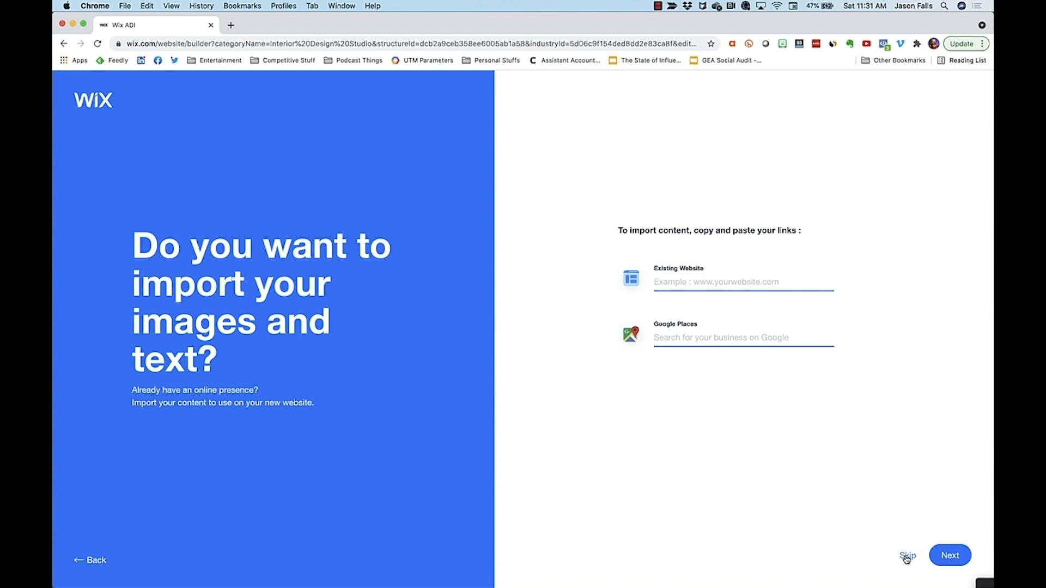
Step: Skip importing existing content, add a Twitter social link, and continue to theme choice
{"action": "left_click", "coordinate": [907, 555]}
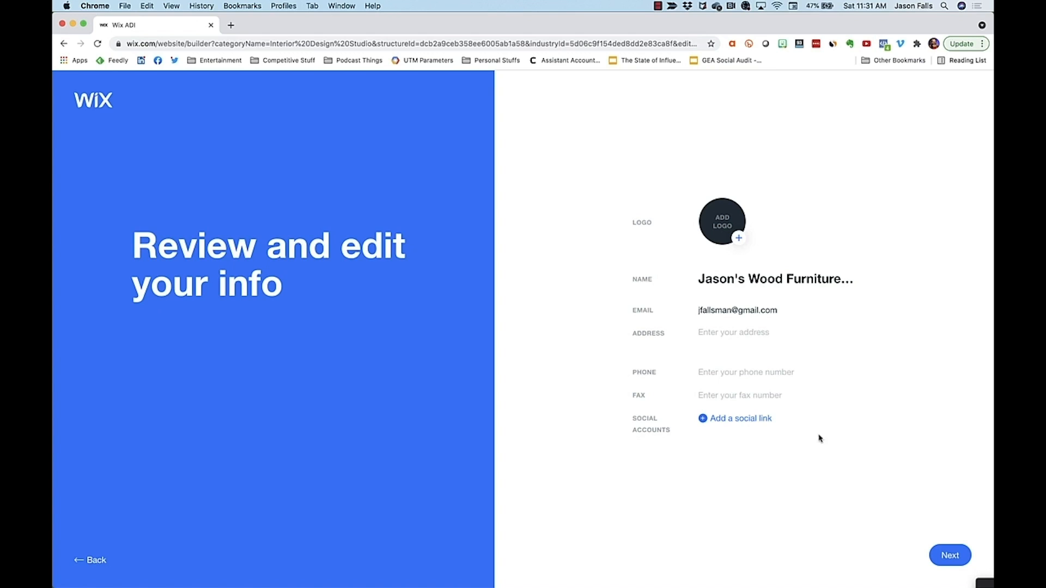
{"action": "left_click", "coordinate": [741, 418]}
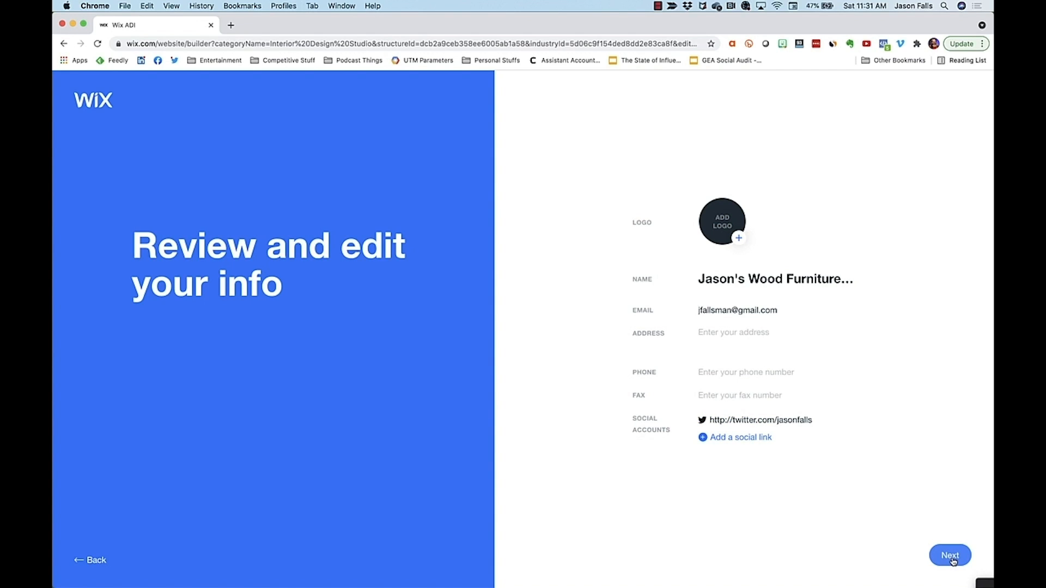
{"action": "left_click", "coordinate": [949, 555]}
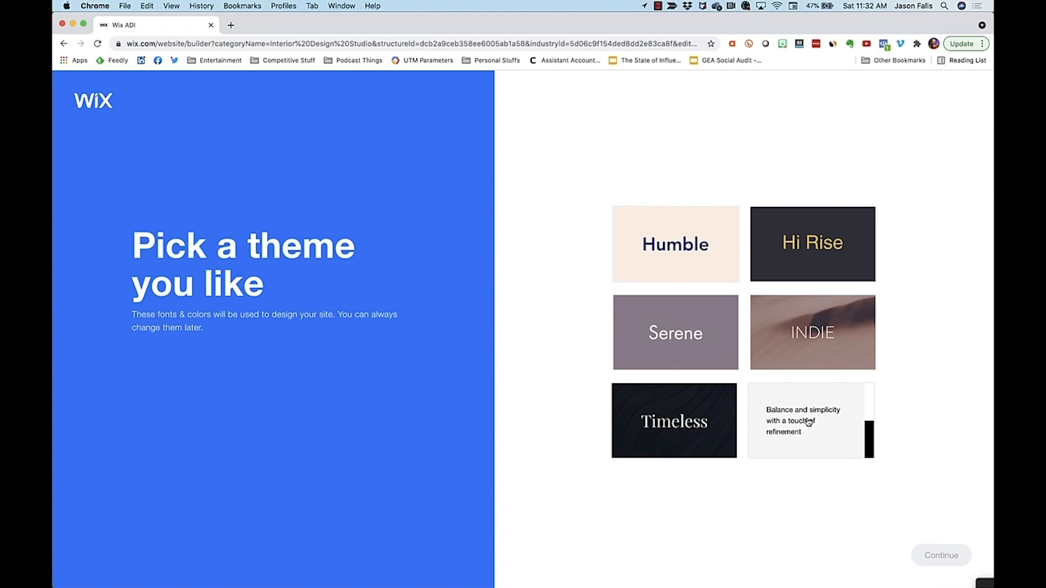
Step: Choose the balance-and-simplicity theme and the middle homepage design
{"action": "left_click", "coordinate": [940, 554]}
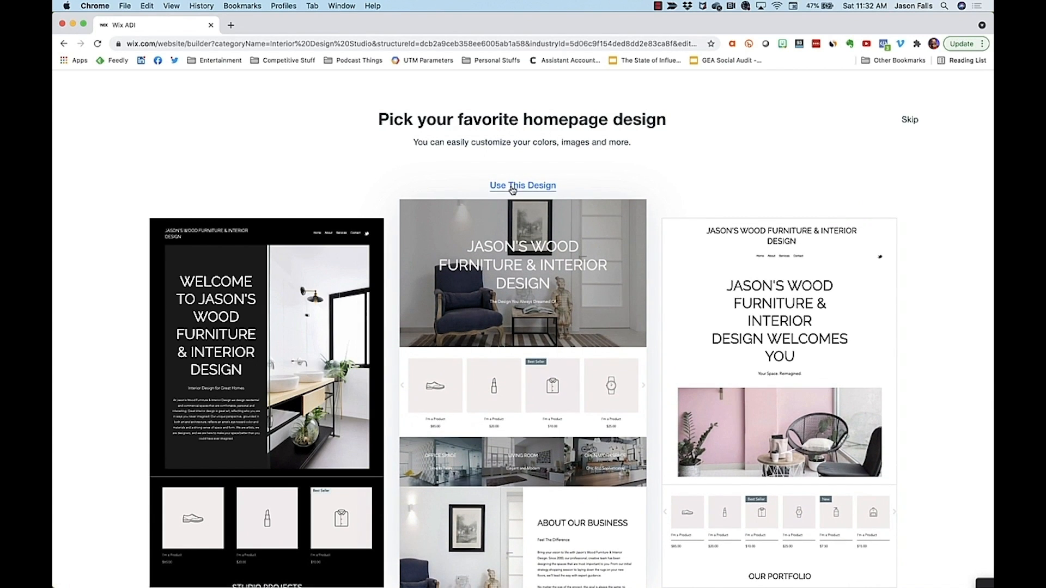
{"action": "left_click", "coordinate": [523, 185]}
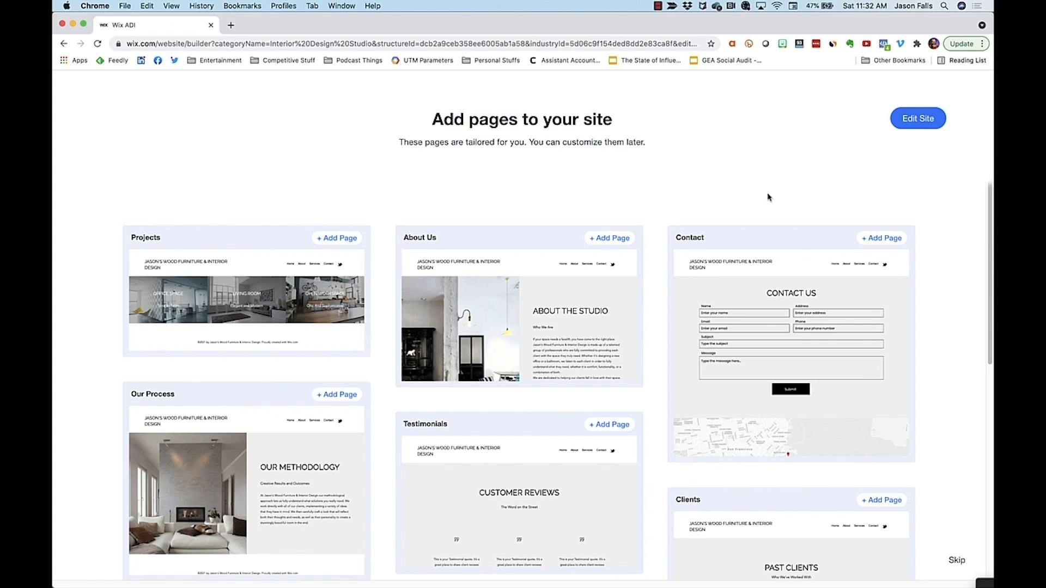
{"action": "mouse_move", "coordinate": [560, 210]}
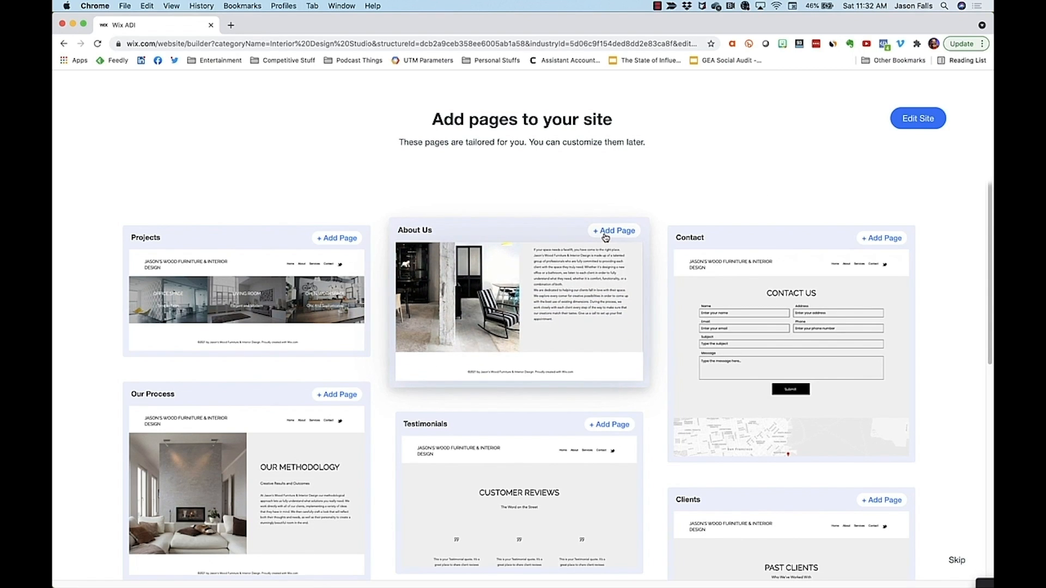
Step: Add the About Us, Projects and Contact pages and proceed into the site editor
{"action": "left_click", "coordinate": [613, 230]}
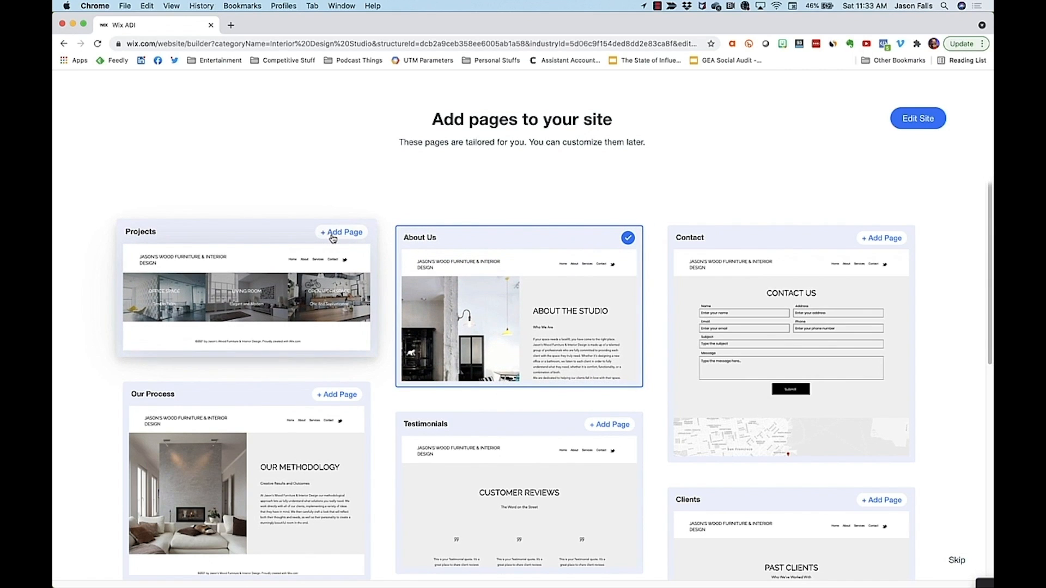
{"action": "left_click", "coordinate": [341, 232]}
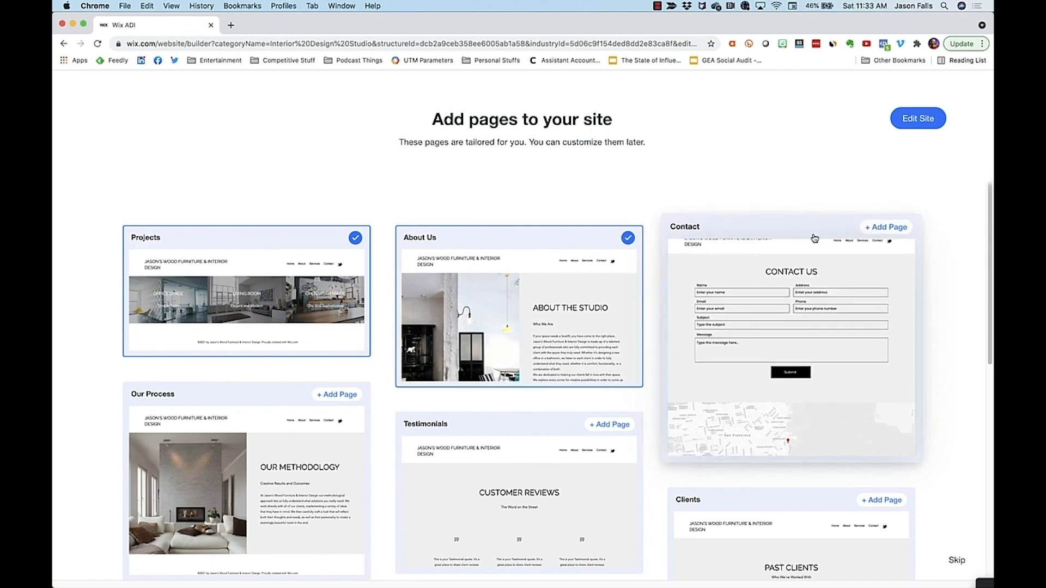
{"action": "left_click", "coordinate": [887, 226]}
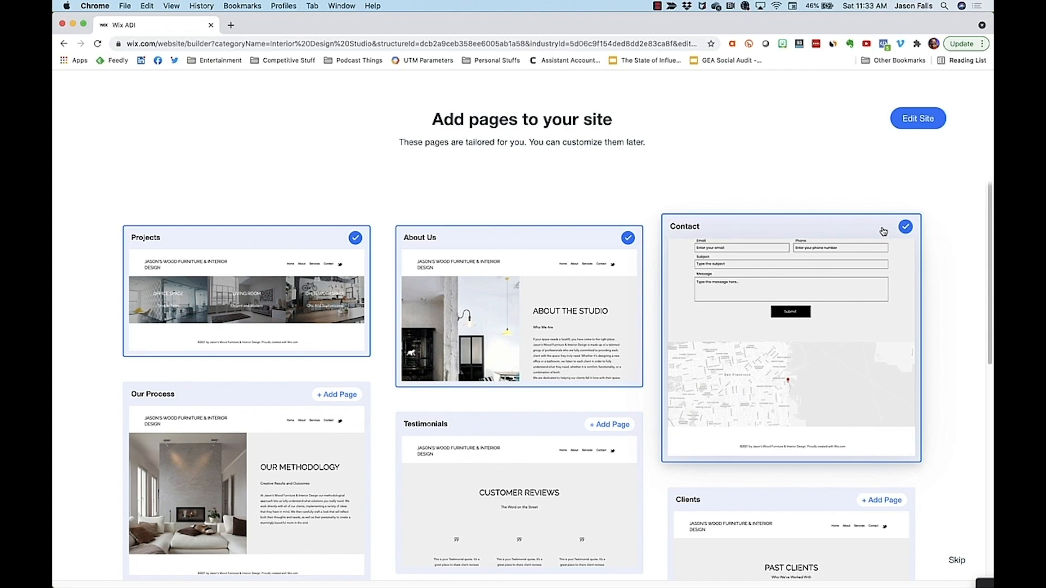
{"action": "left_click", "coordinate": [917, 118]}
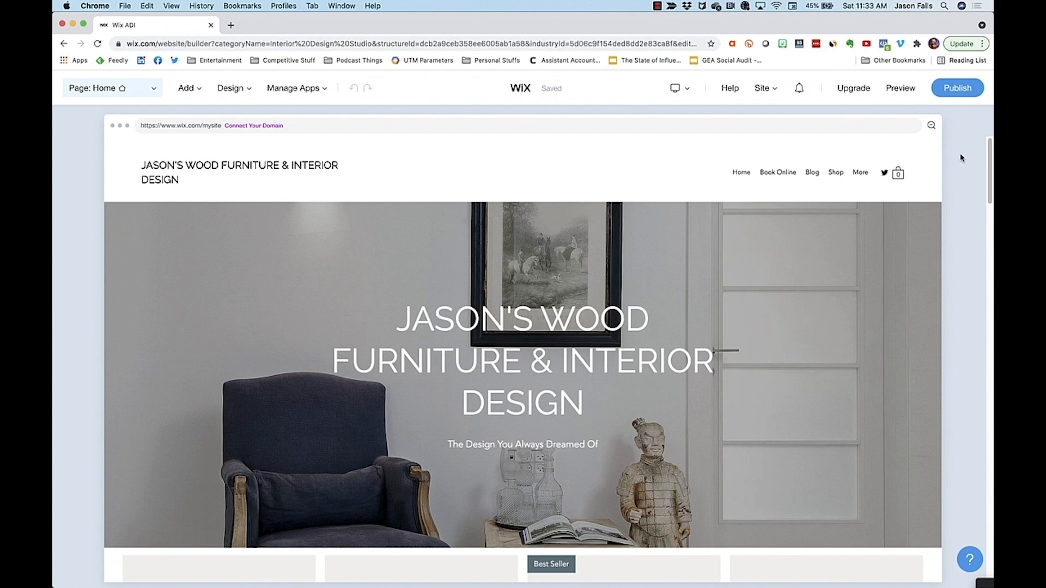
Step: Reword the hero title and set the subtitle to 'Wood Furniture and Interior Design Ideas'
{"action": "left_click", "coordinate": [547, 364]}
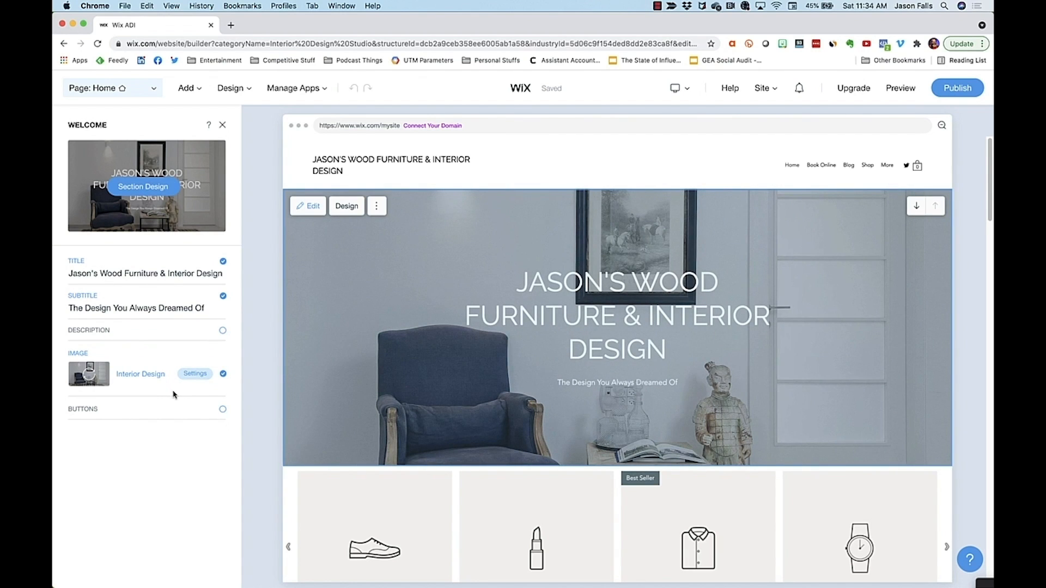
{"action": "left_click", "coordinate": [145, 273]}
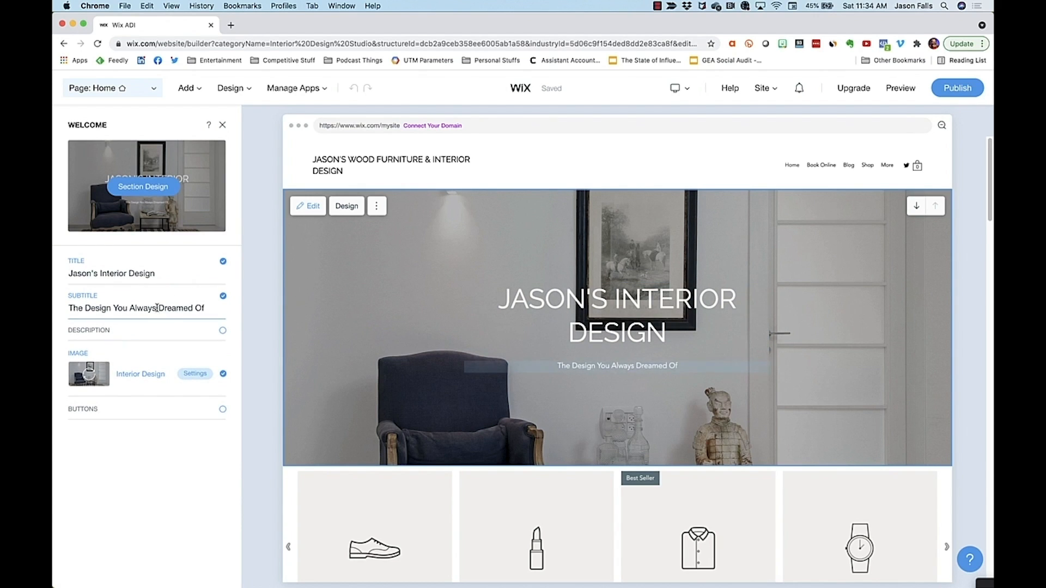
{"action": "type", "text": "Wood Furniture and Interior Design Ideas"}
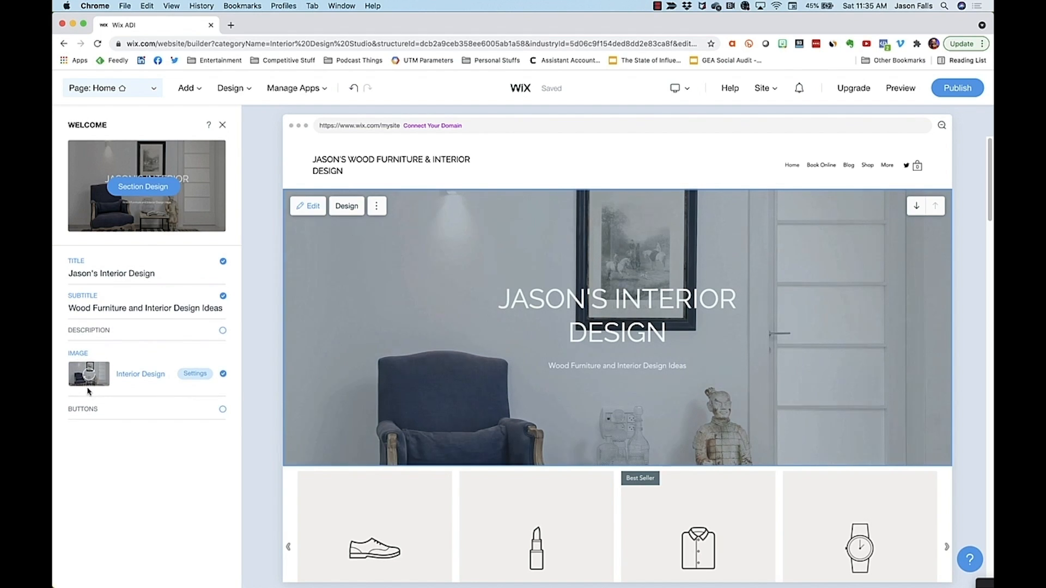
{"action": "left_click", "coordinate": [195, 373]}
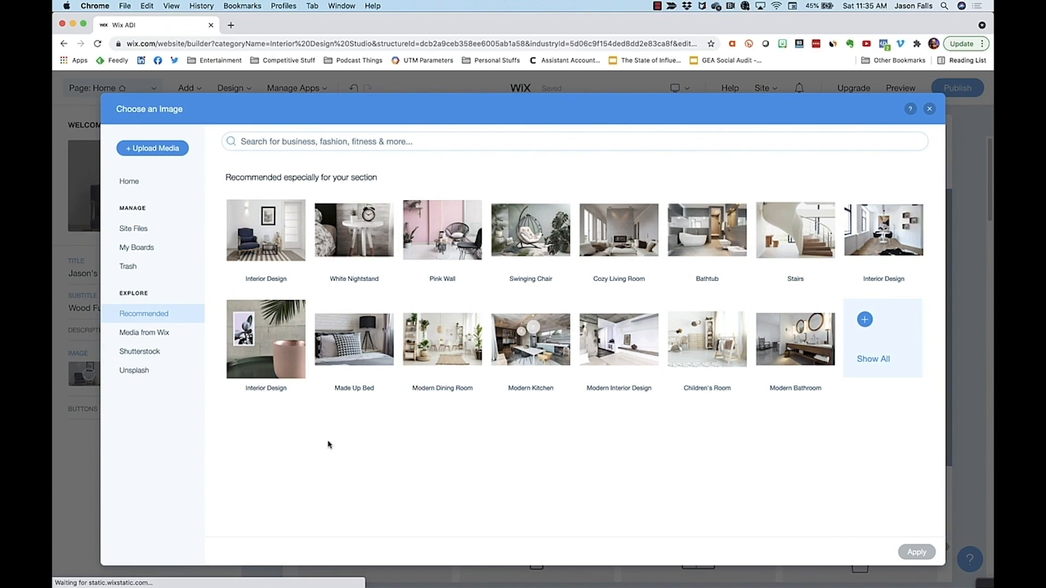
{"action": "mouse_move", "coordinate": [343, 447]}
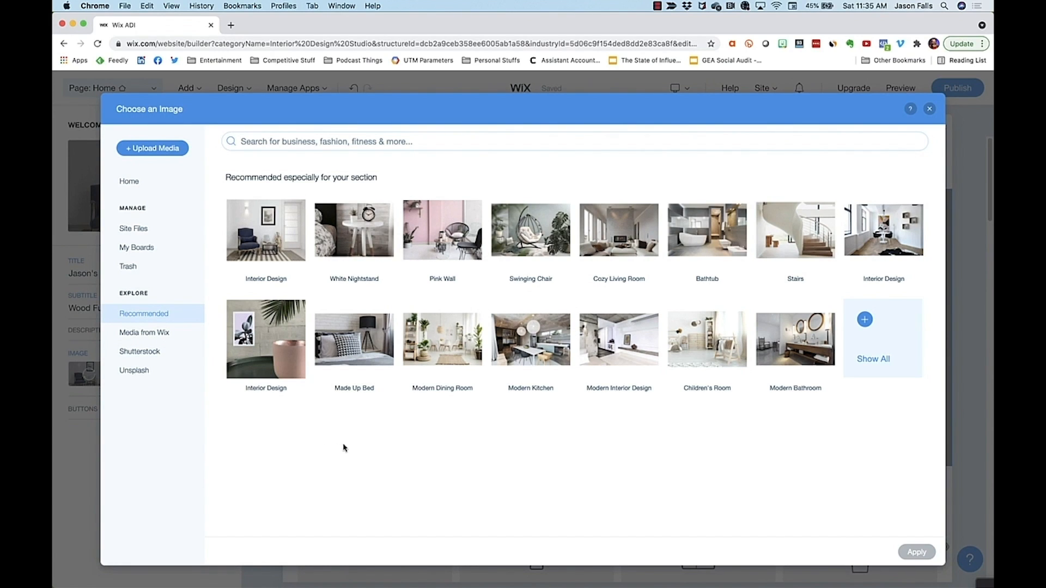
Step: Apply the dining-room Interior Design stock photo as the hero background
{"action": "left_click", "coordinate": [883, 230]}
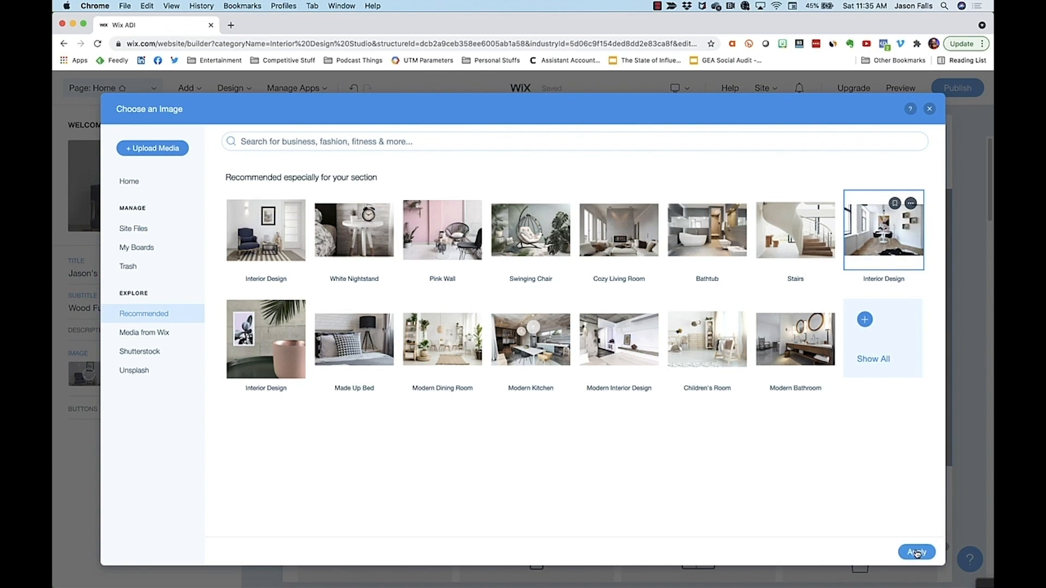
{"action": "left_click", "coordinate": [916, 551]}
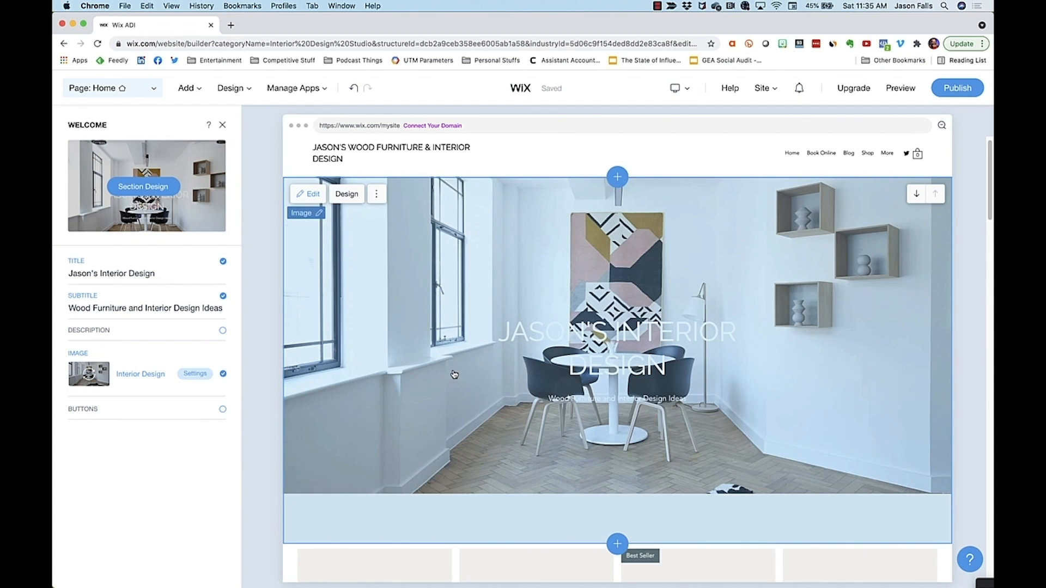
{"action": "mouse_move", "coordinate": [357, 321]}
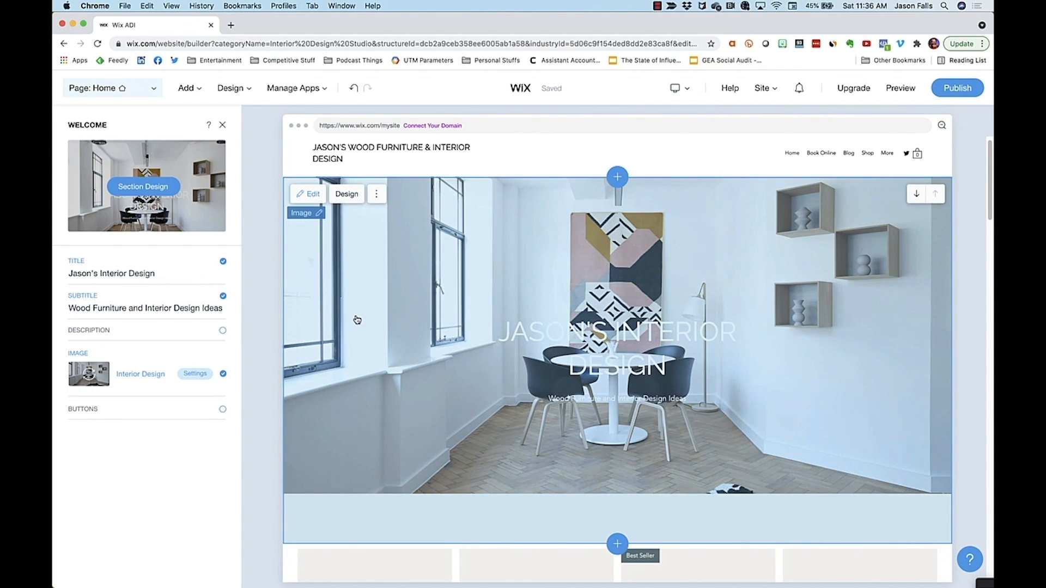
{"action": "left_click", "coordinate": [194, 374]}
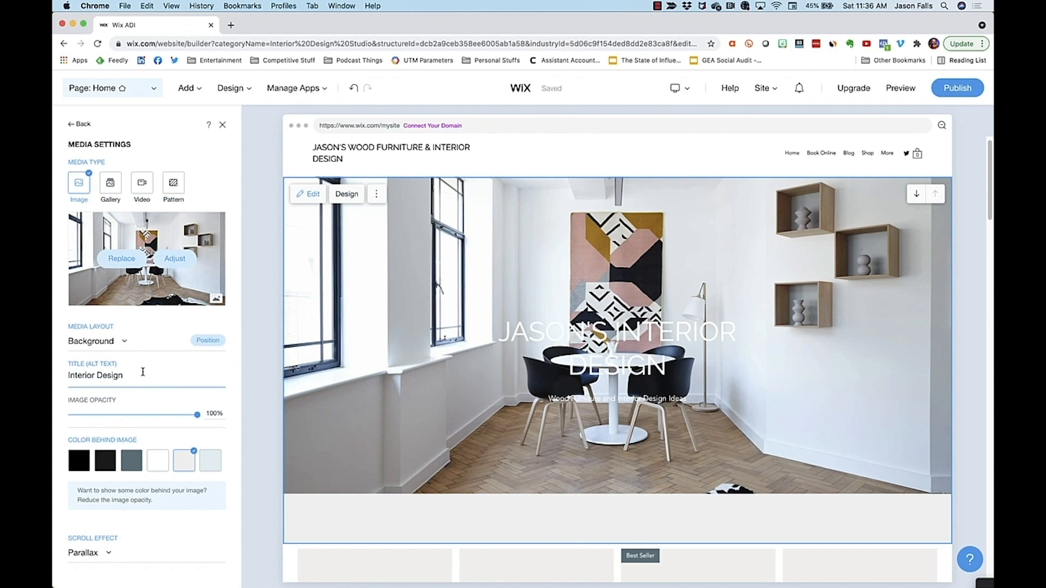
{"action": "mouse_move", "coordinate": [149, 390]}
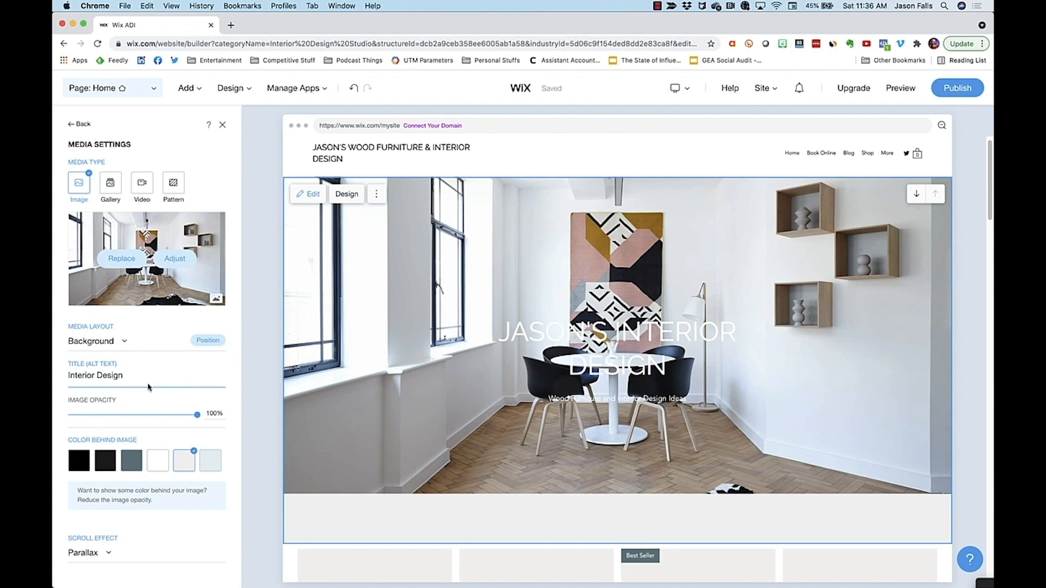
Step: Set a dark slate colour behind the hero image and lower its opacity to 80%
{"action": "left_click", "coordinate": [131, 459]}
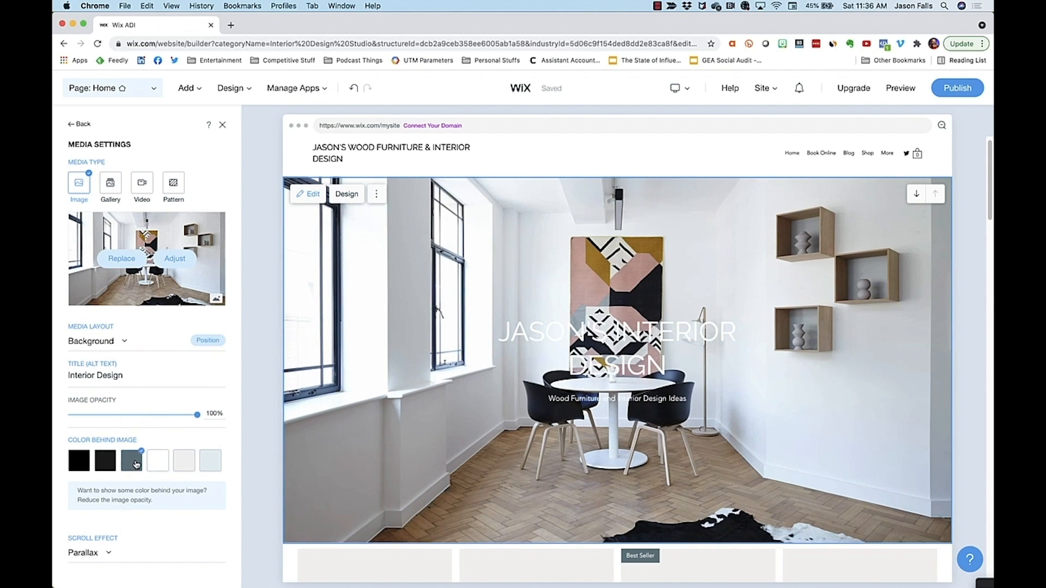
{"action": "left_click_drag", "start_coordinate": [196, 414], "coordinate": [172, 414]}
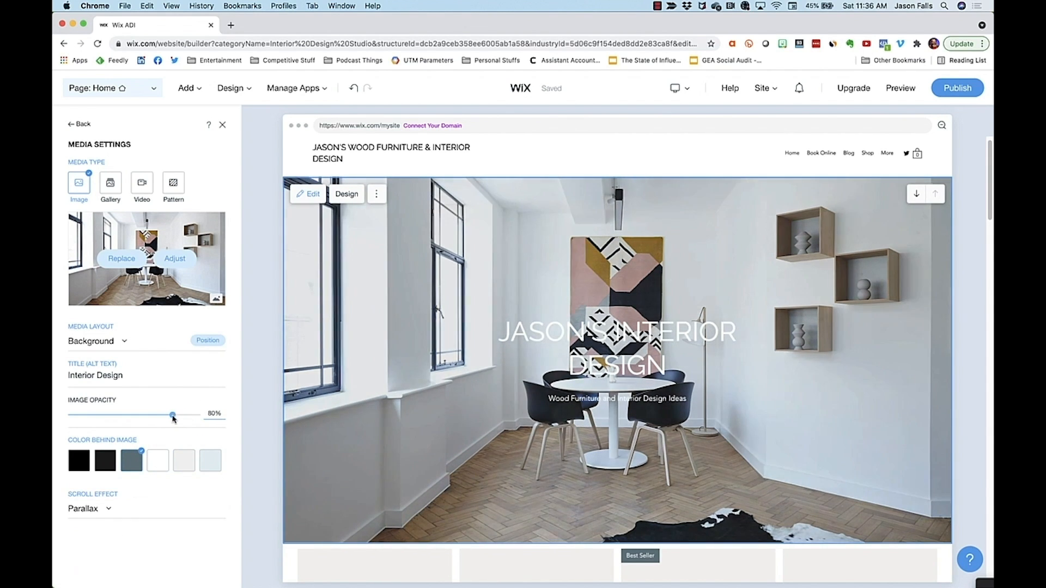
{"action": "left_click_drag", "start_coordinate": [172, 414], "coordinate": [138, 413]}
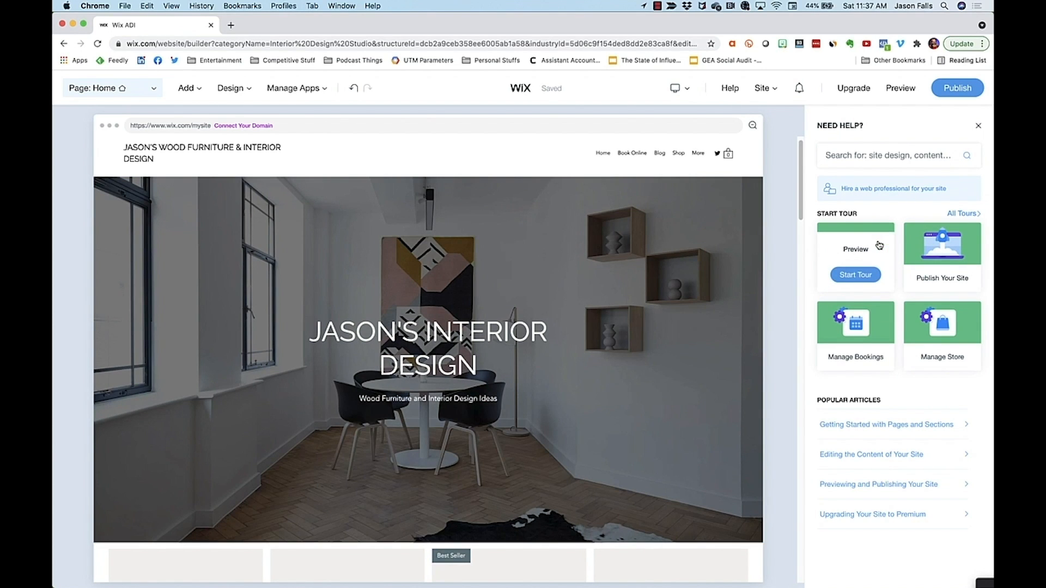
Step: Switch the editor to the booking Service Page via Manage Pages
{"action": "left_click", "coordinate": [978, 125]}
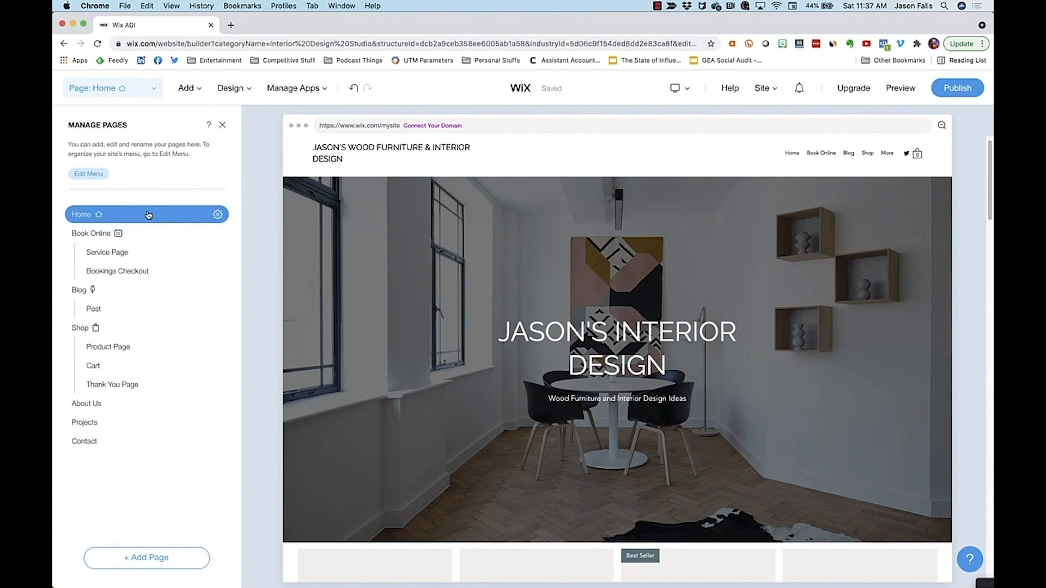
{"action": "left_click", "coordinate": [107, 251]}
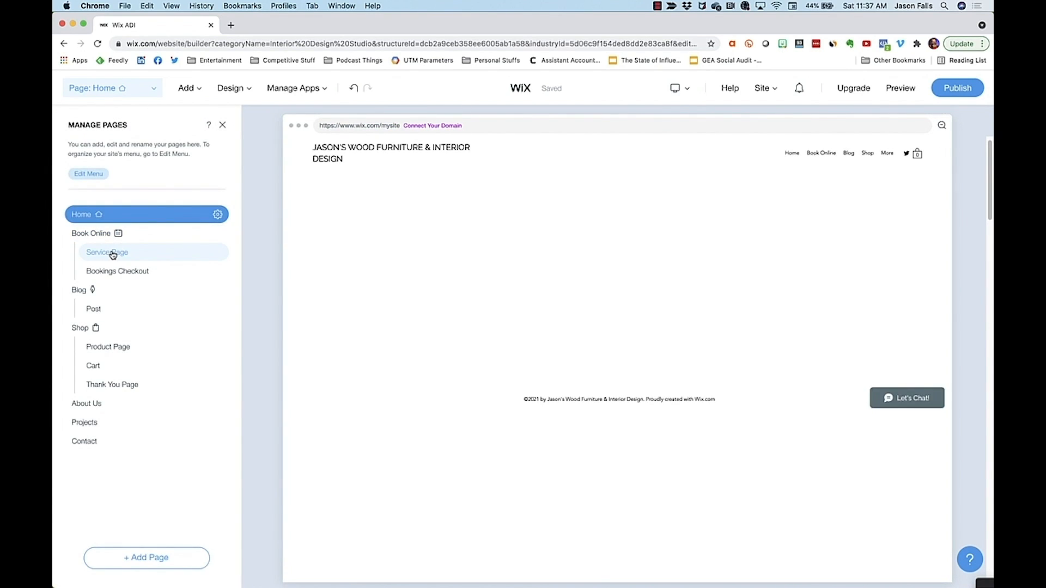
{"action": "left_click", "coordinate": [107, 252]}
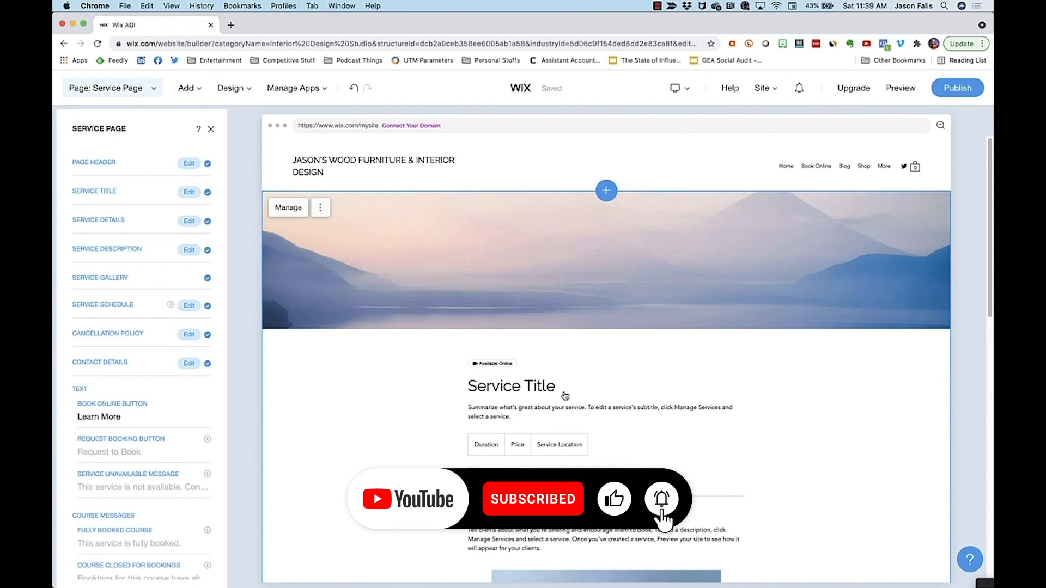
Step: Scroll through the service description, gallery, upcoming sessions and cancellation policy
{"action": "scroll", "scroll_direction": "down", "scroll_amount": 3}
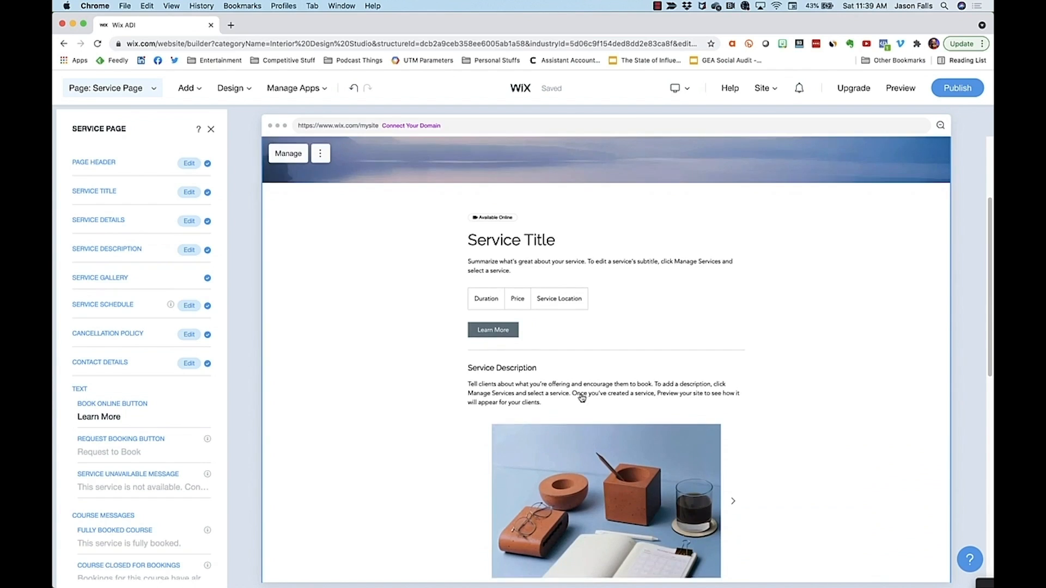
{"action": "scroll", "scroll_direction": "down", "scroll_amount": 3}
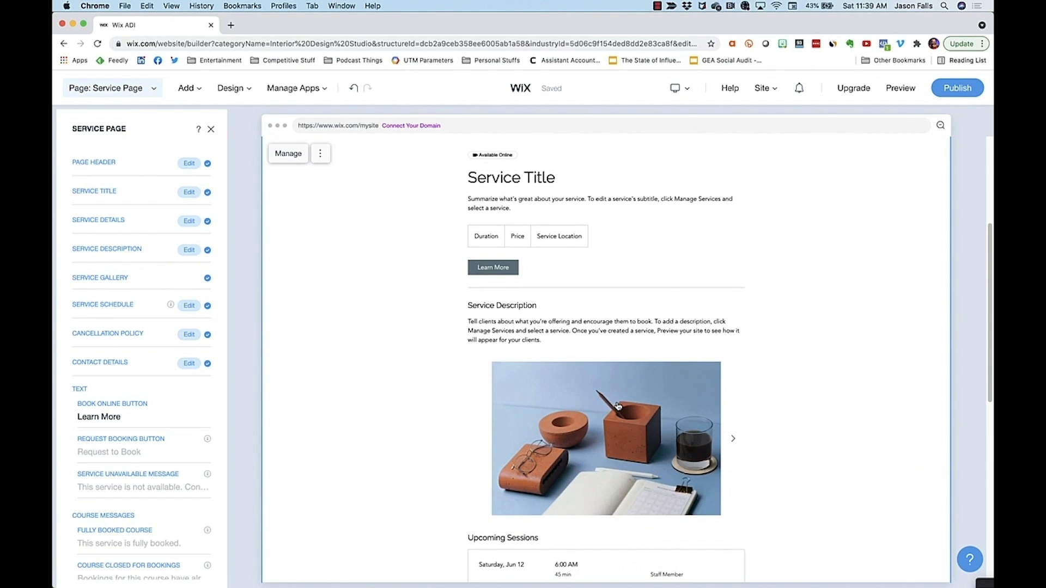
{"action": "scroll", "scroll_direction": "down", "scroll_amount": 3}
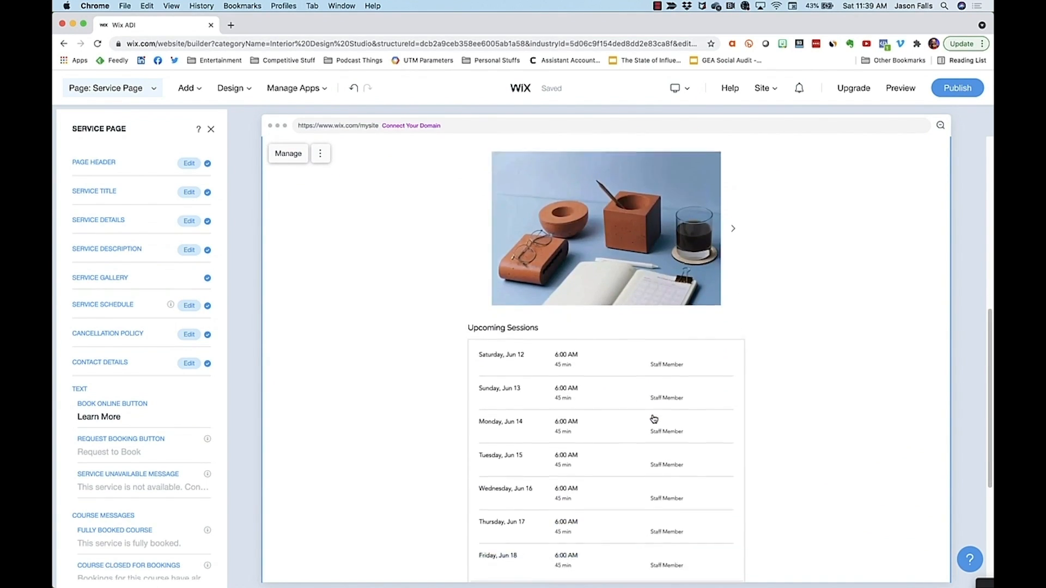
{"action": "scroll", "scroll_direction": "down", "scroll_amount": 3}
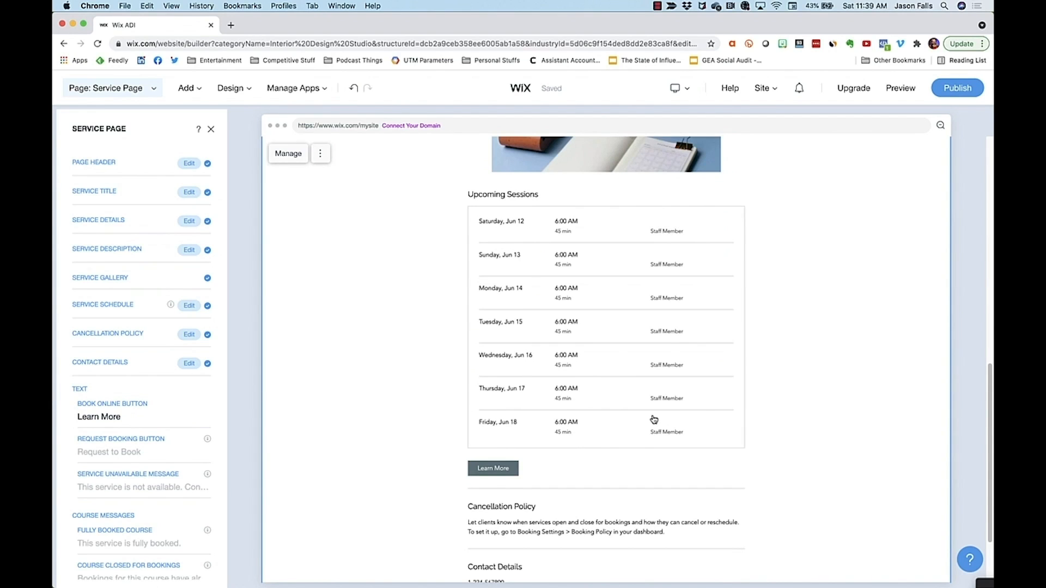
{"action": "mouse_move", "coordinate": [333, 184]}
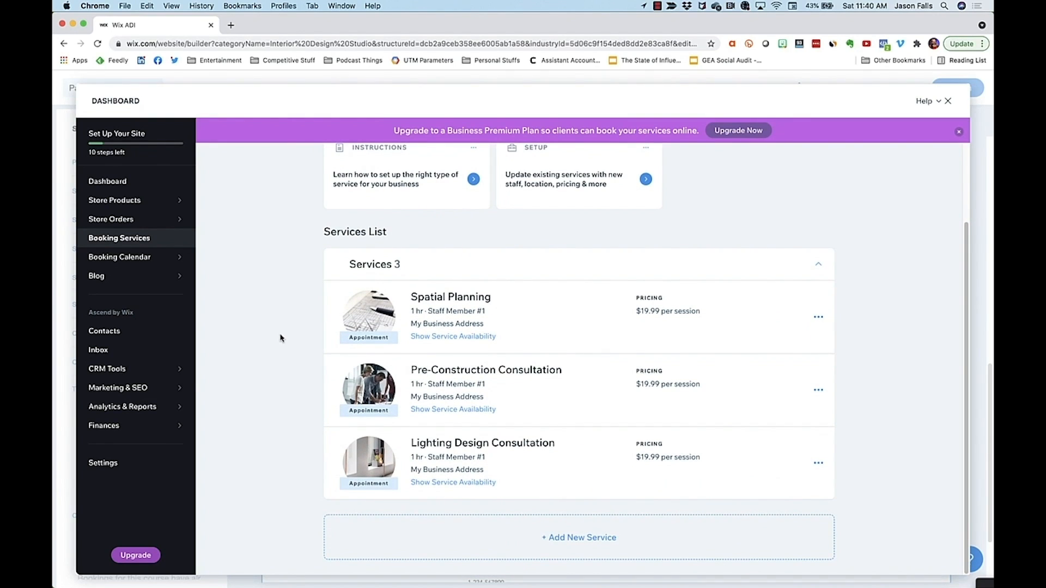
{"action": "mouse_move", "coordinate": [285, 334]}
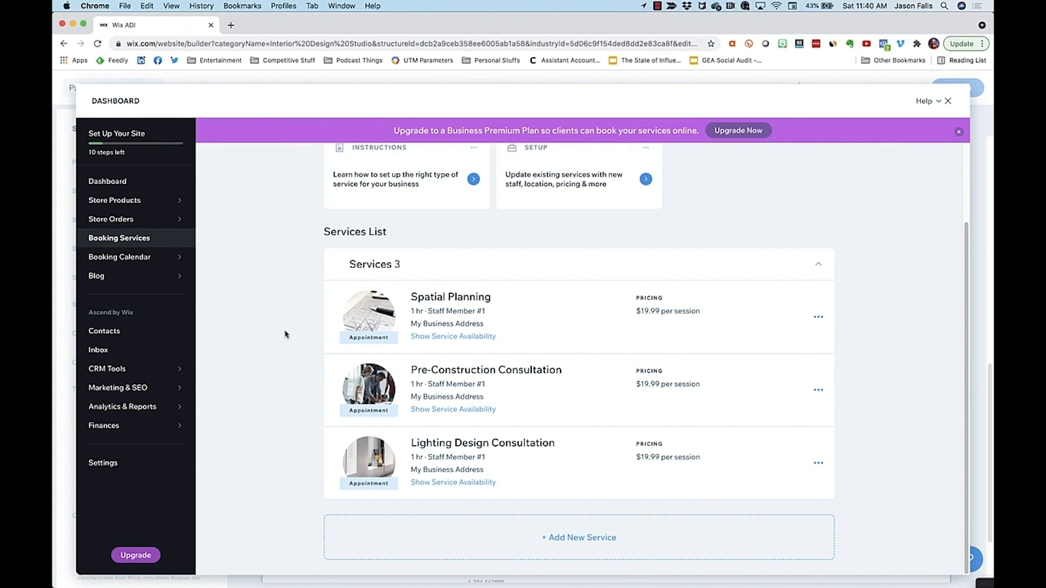